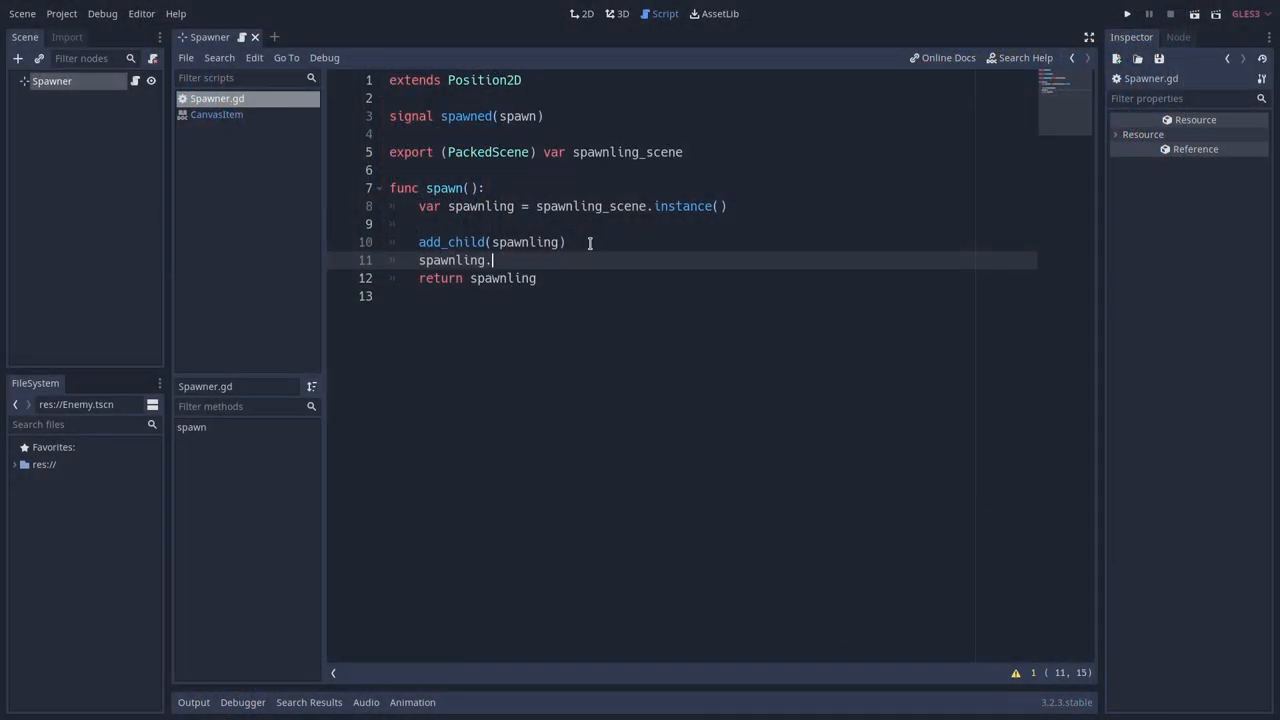
Add spawnling.set_as_toplevel(true), spawnling.global_position = global_position and return spawnling to spawn().
type("set_as")
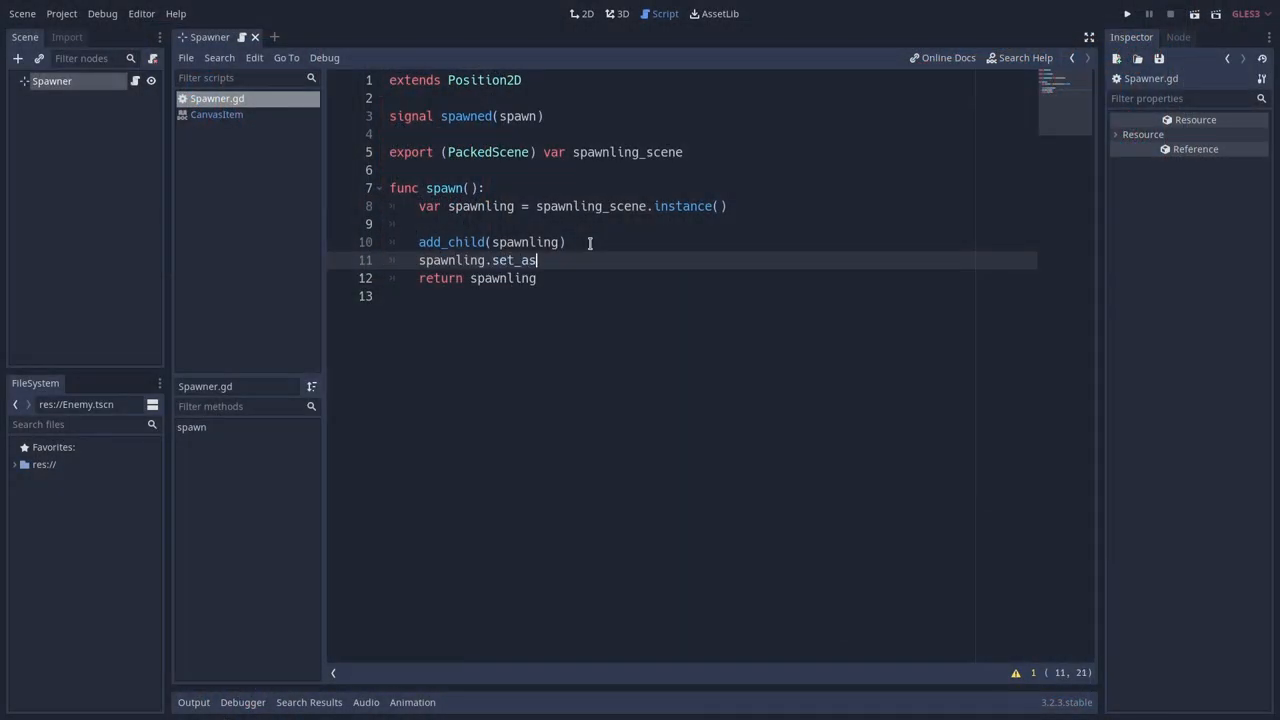
type("_toplevel(true")
type("spawnling.")
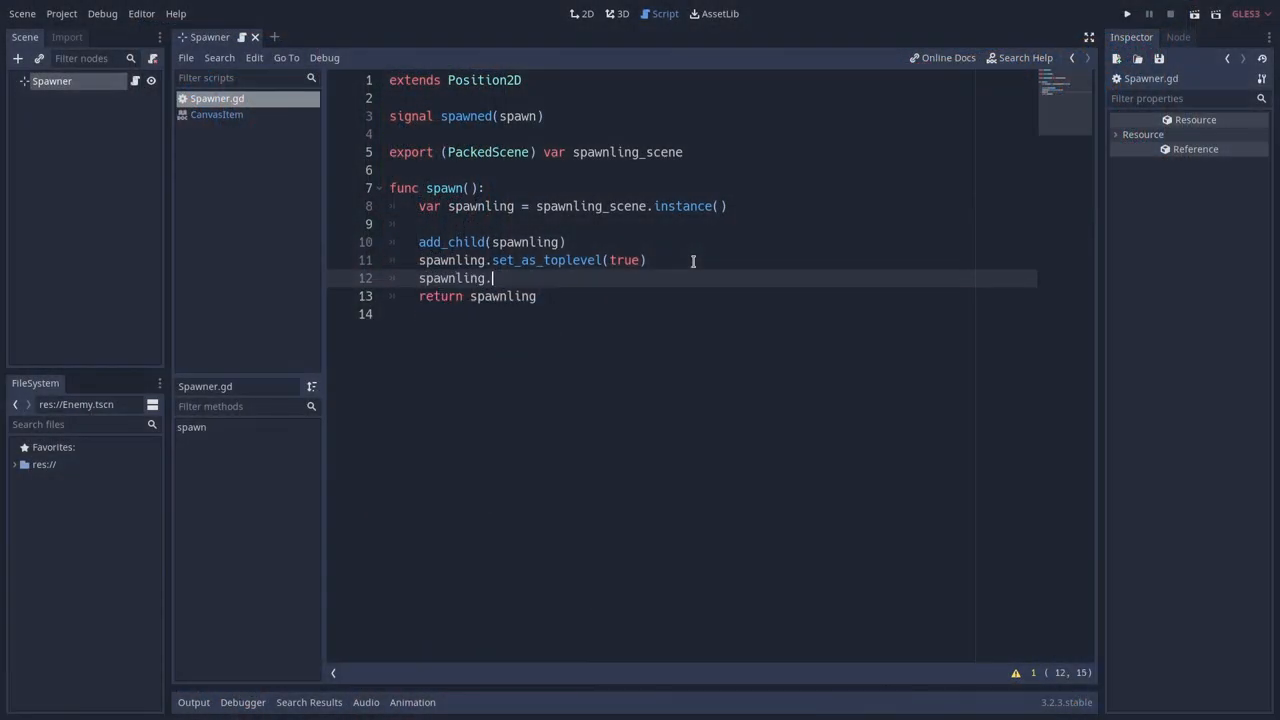
type("global_position")
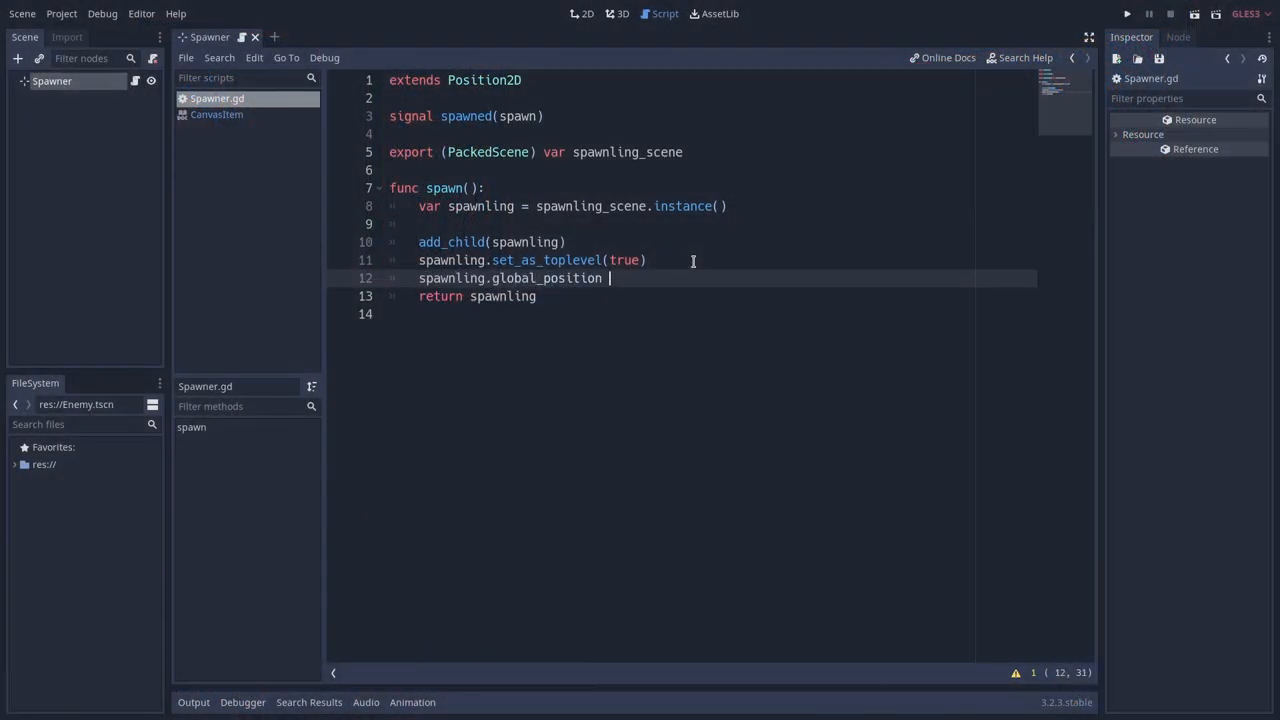
type("= global_position")
type("emit_signal(\"spawned\", spawn")
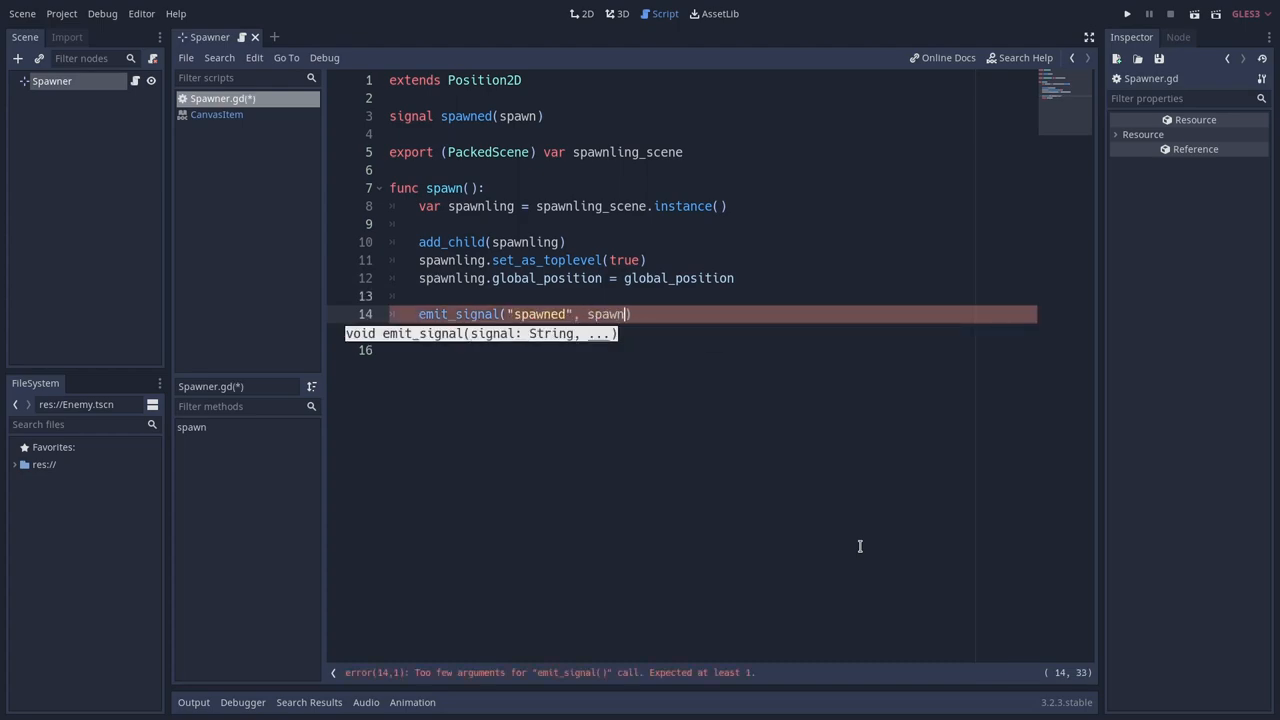
type("return spawnling")
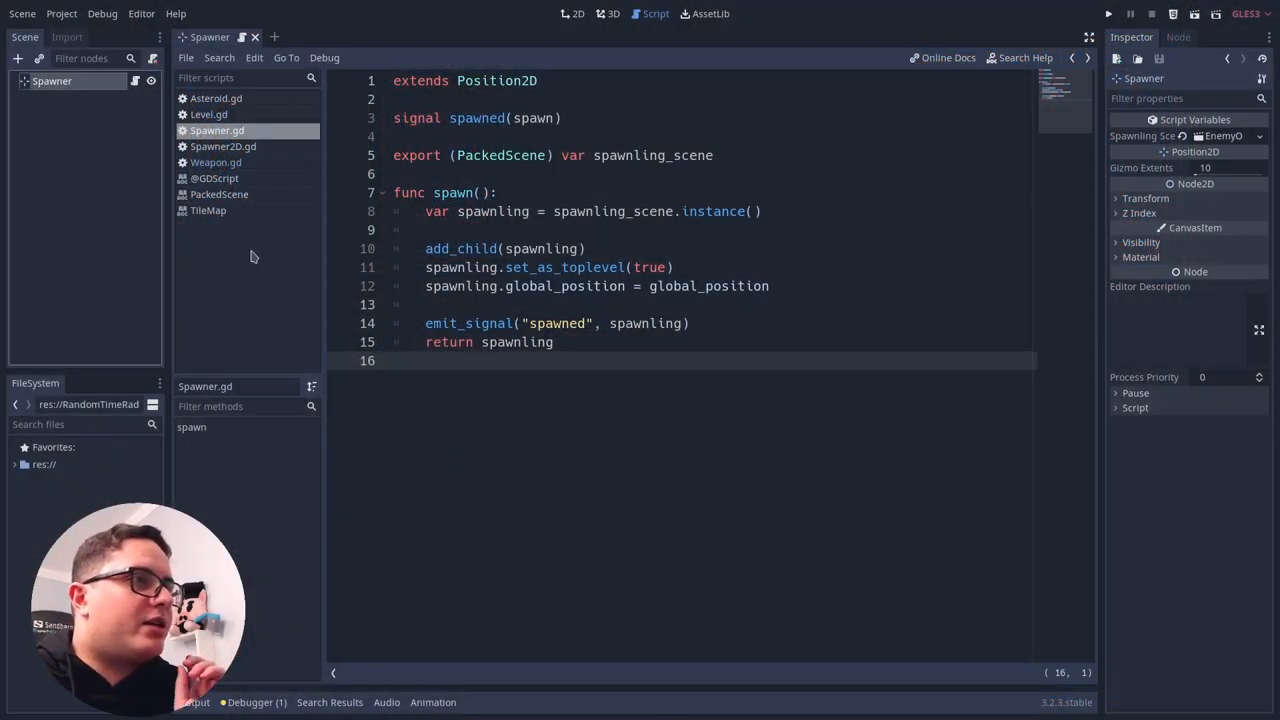
Create a new inherited scene based on Spawner.tscn.
left_click(22, 12)
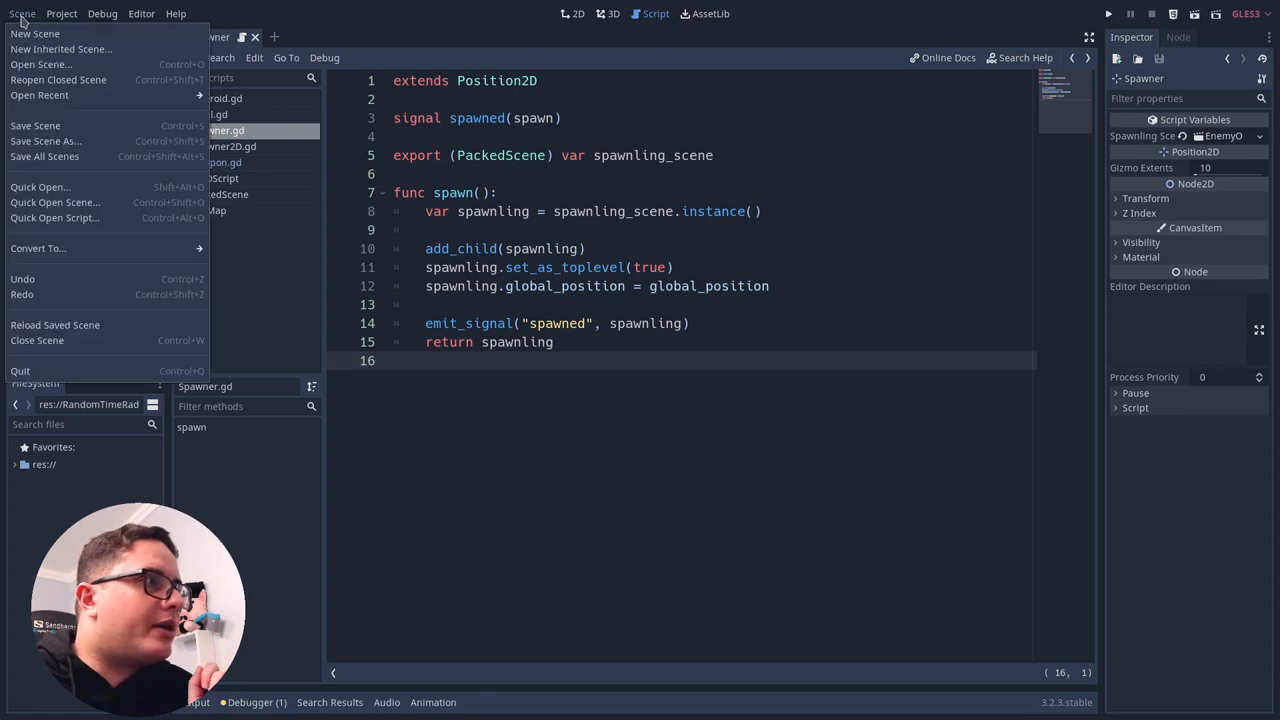
left_click(40, 64)
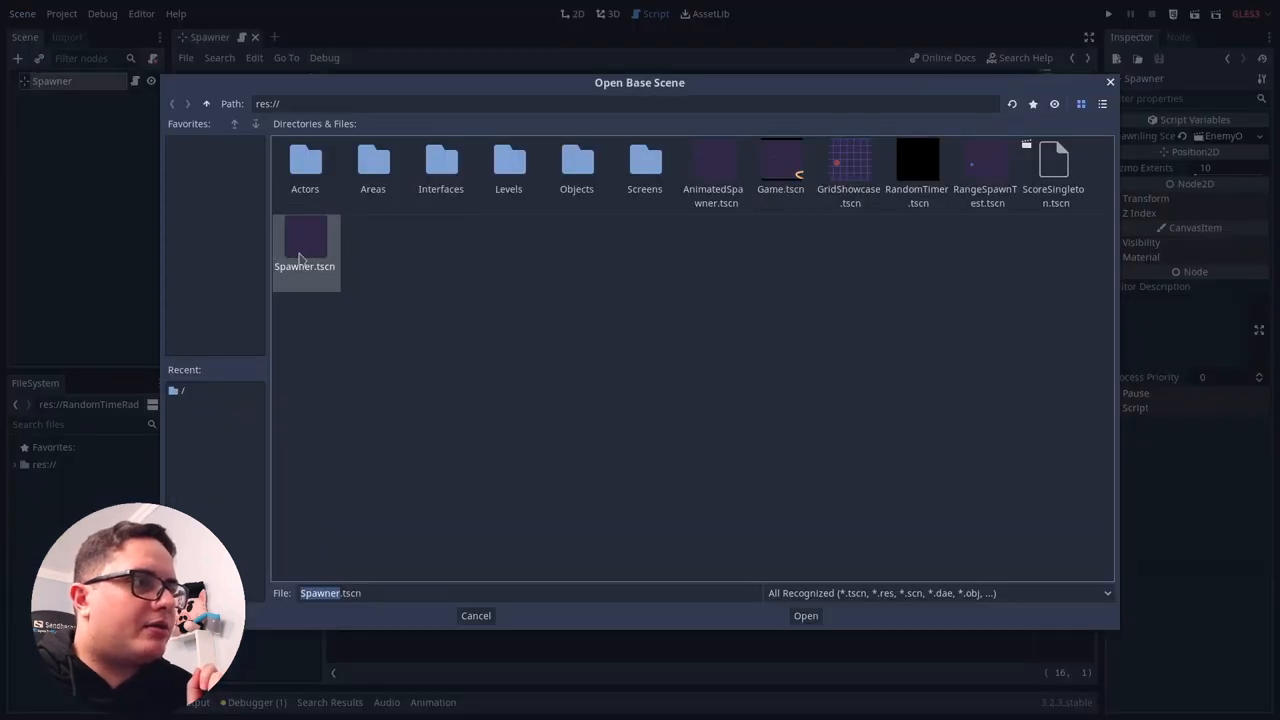
left_click(804, 616)
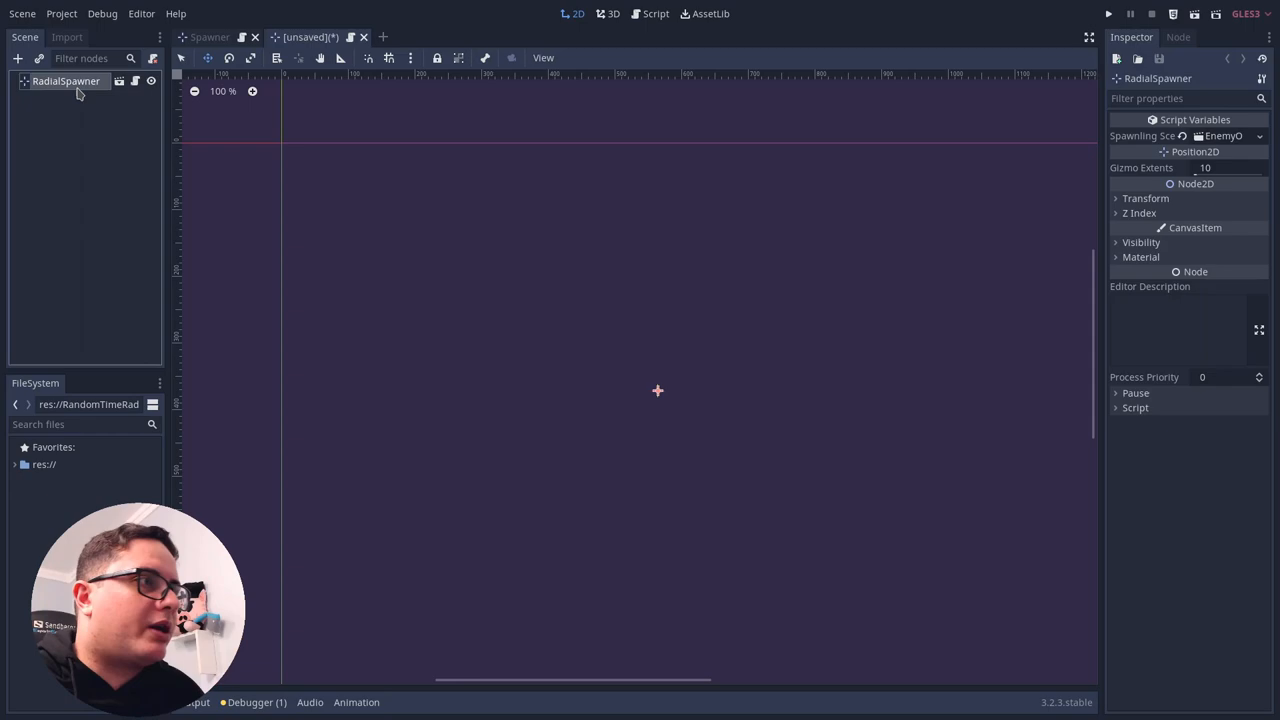
Extend the root node's script with a built-in script and save the scene as RadialSpawner.tscn.
right_click(66, 80)
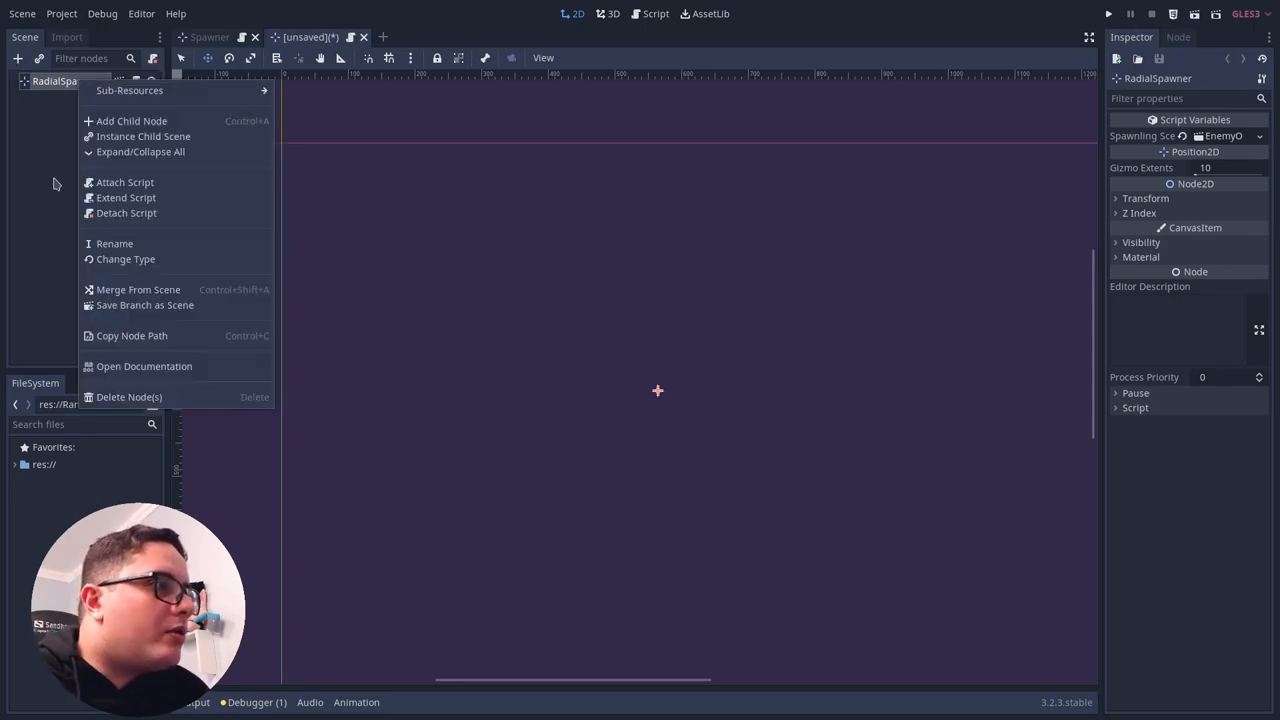
left_click(124, 182)
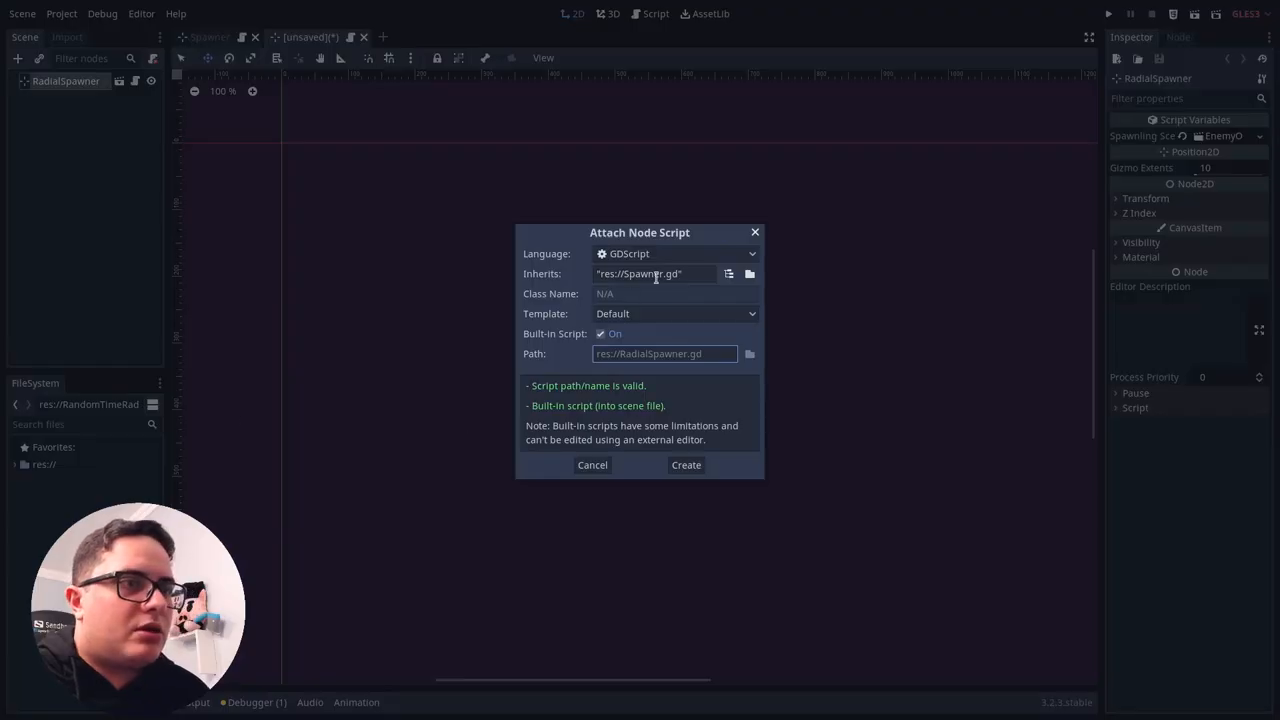
left_click(686, 464)
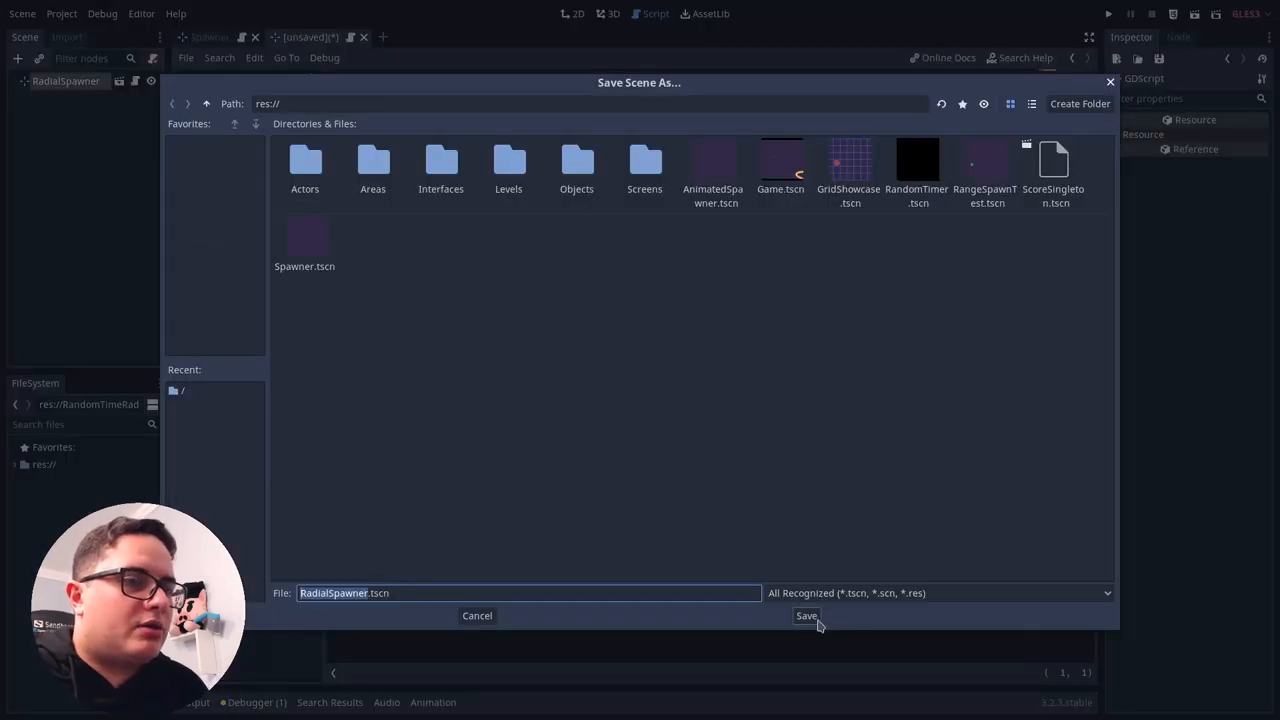
left_click(806, 616)
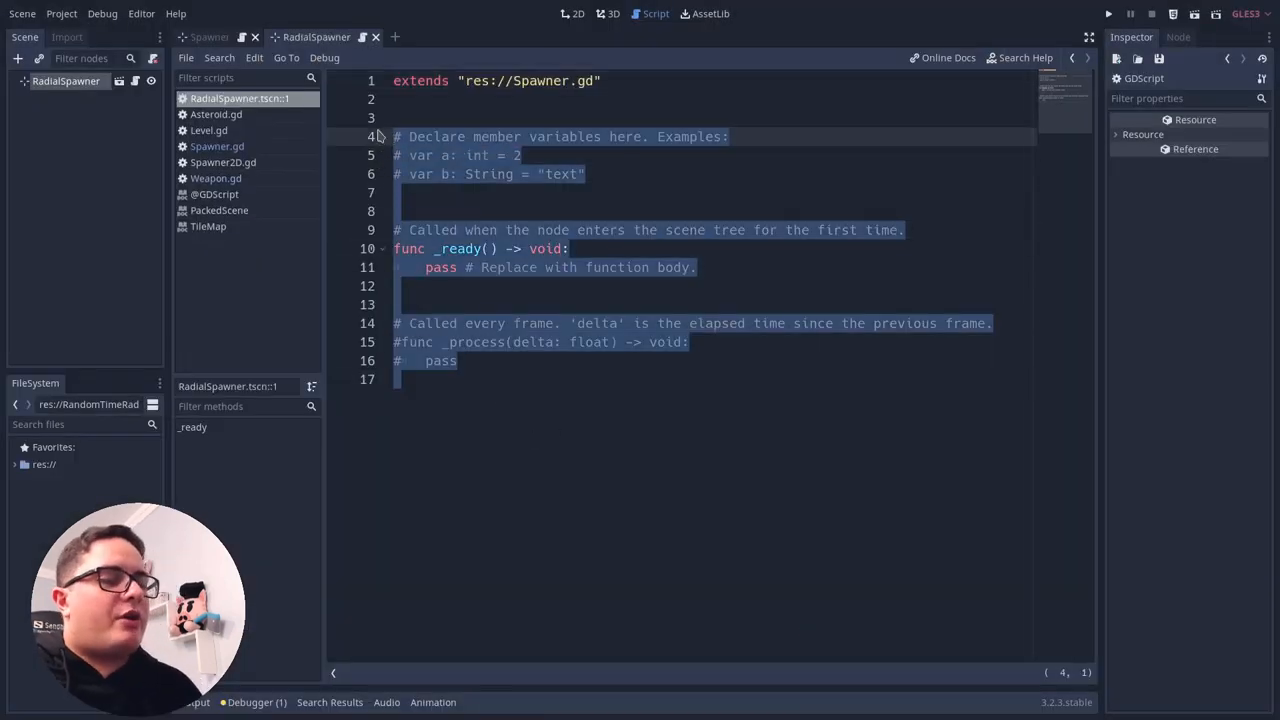
Replace the template code with export var spawning_radius = 100.0.
type("export var")
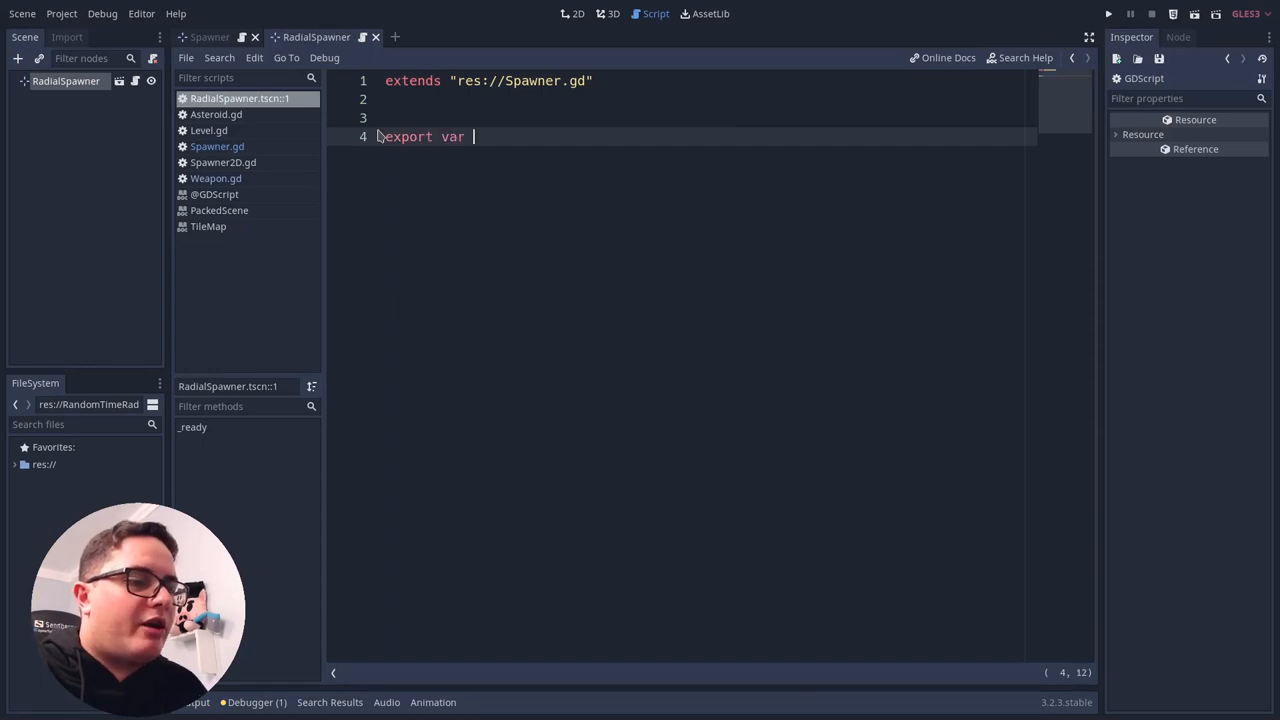
type("sp")
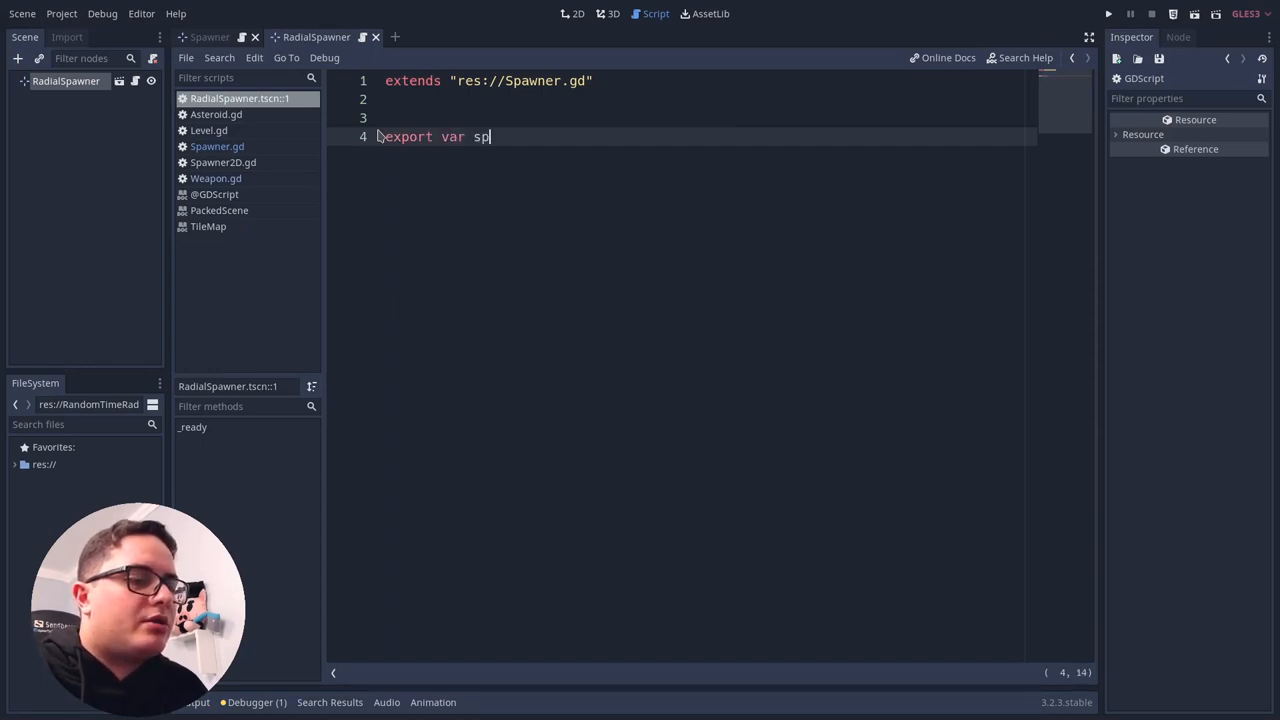
type("awning_")
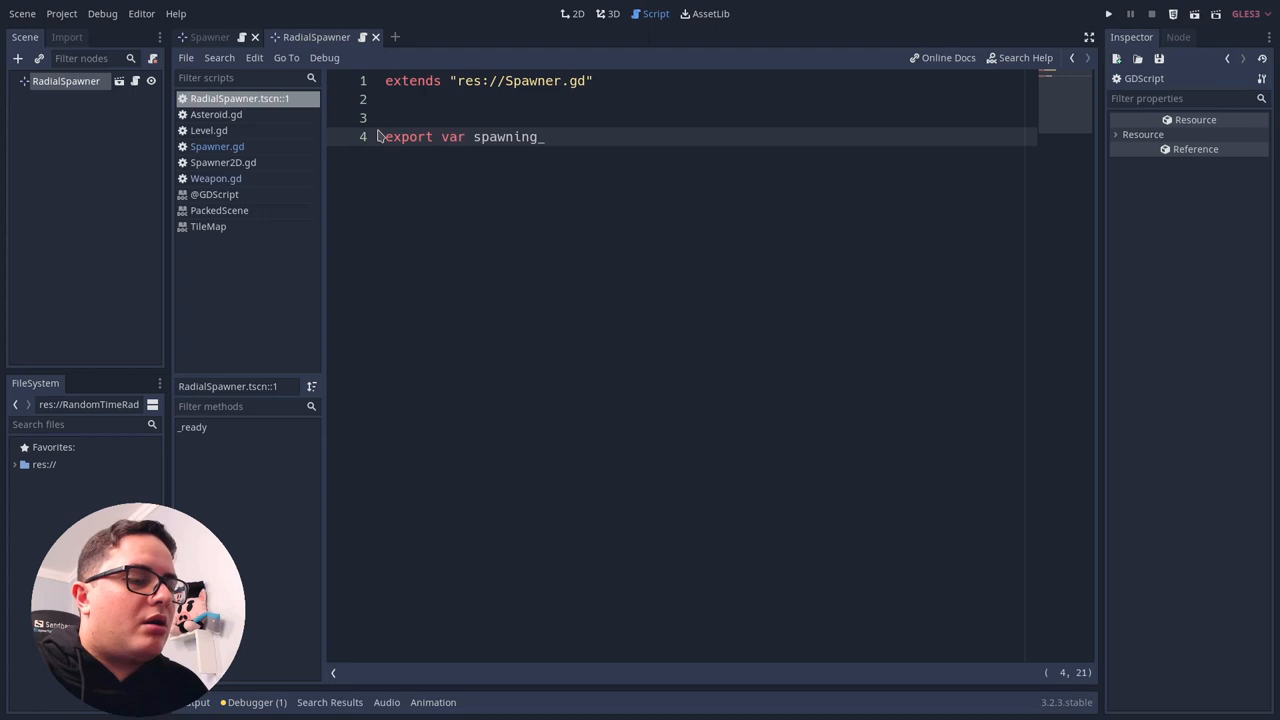
type("radius = 1")
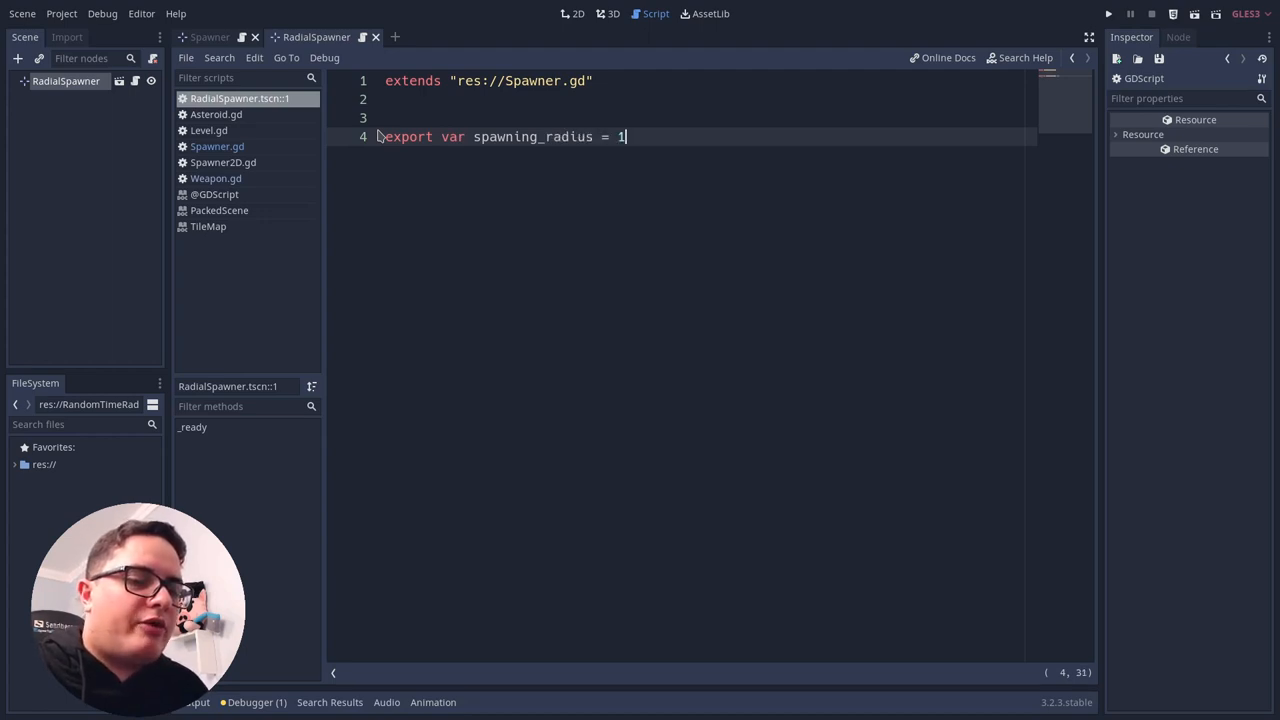
type("00.0")
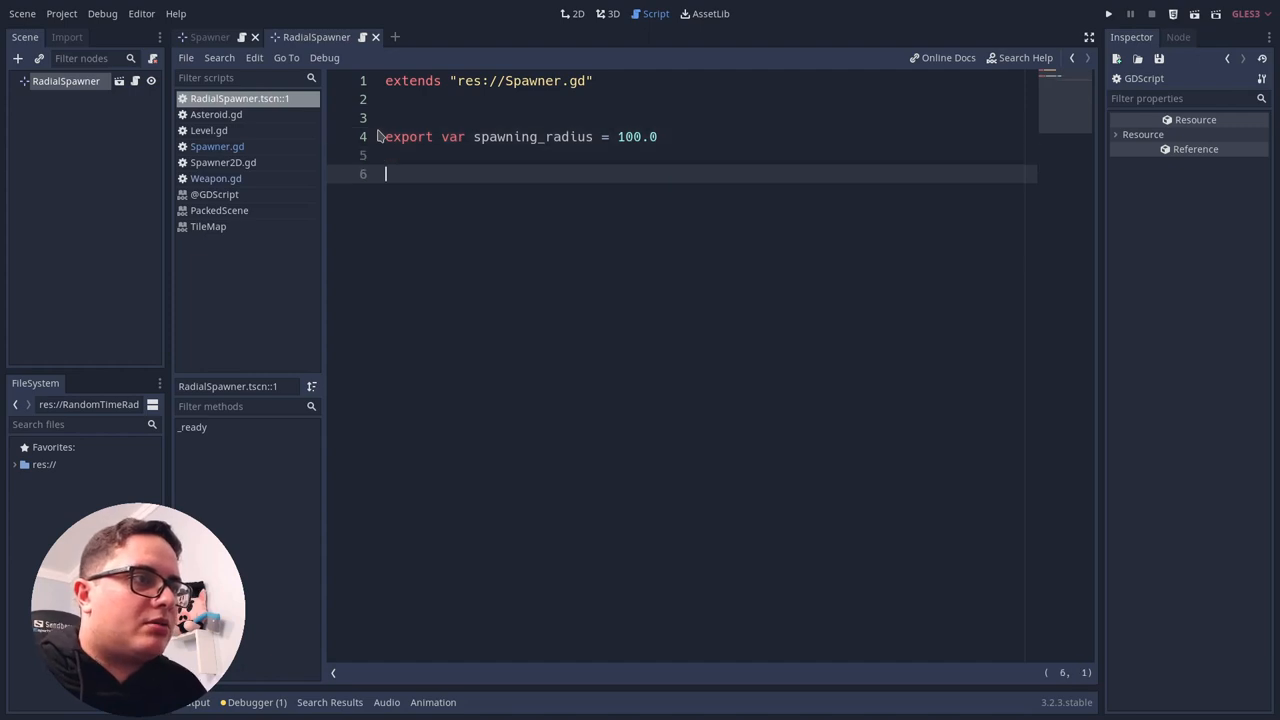
Declare func spawn(): to override the parent's spawn.
type("func")
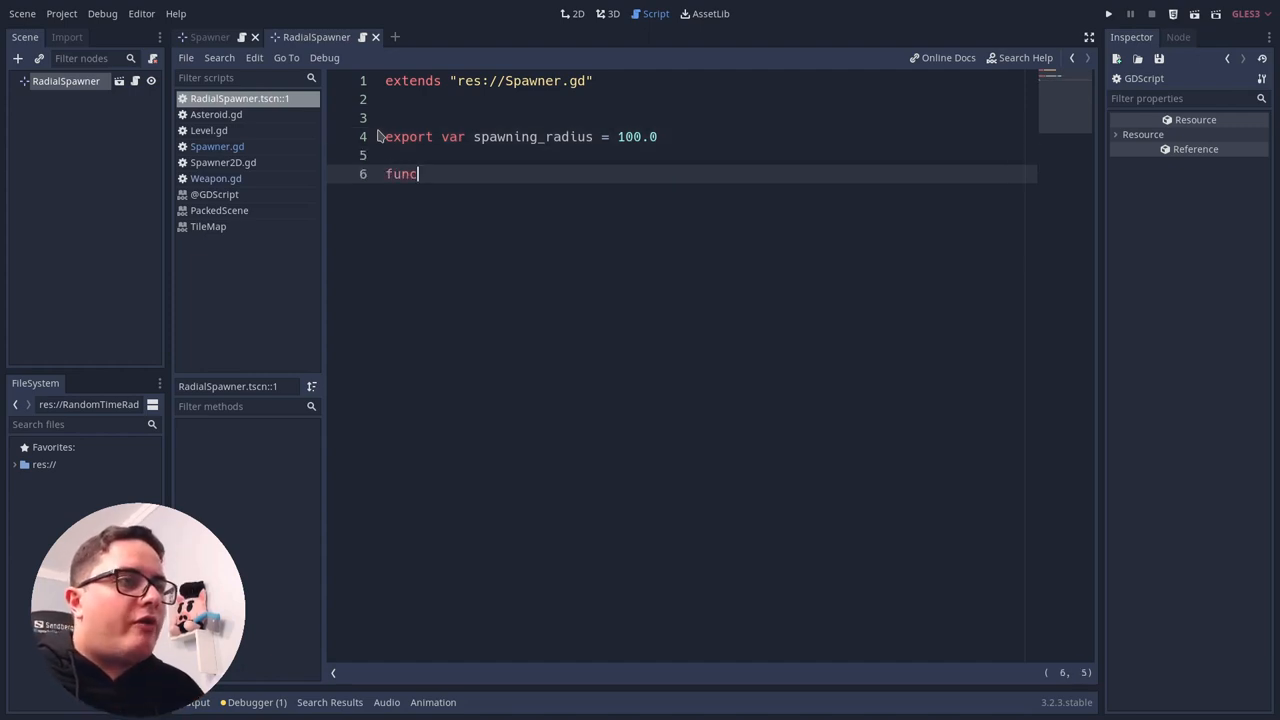
type("spaw")
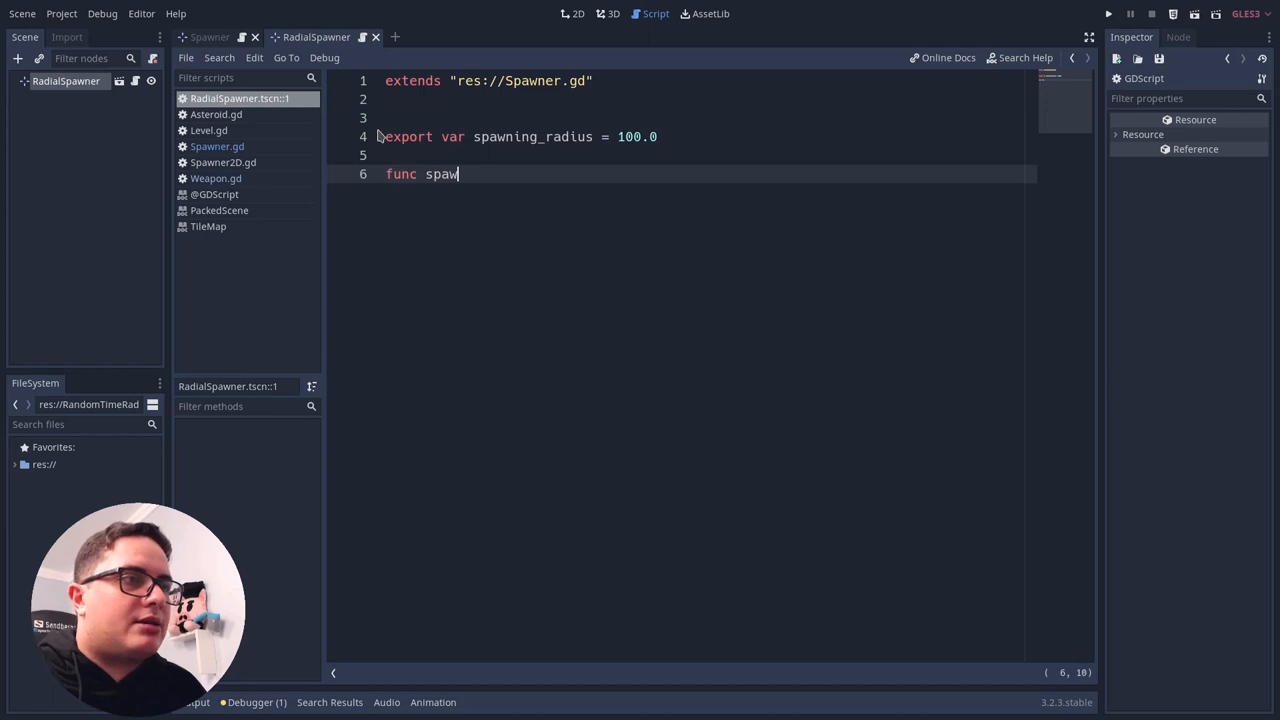
type("n():")
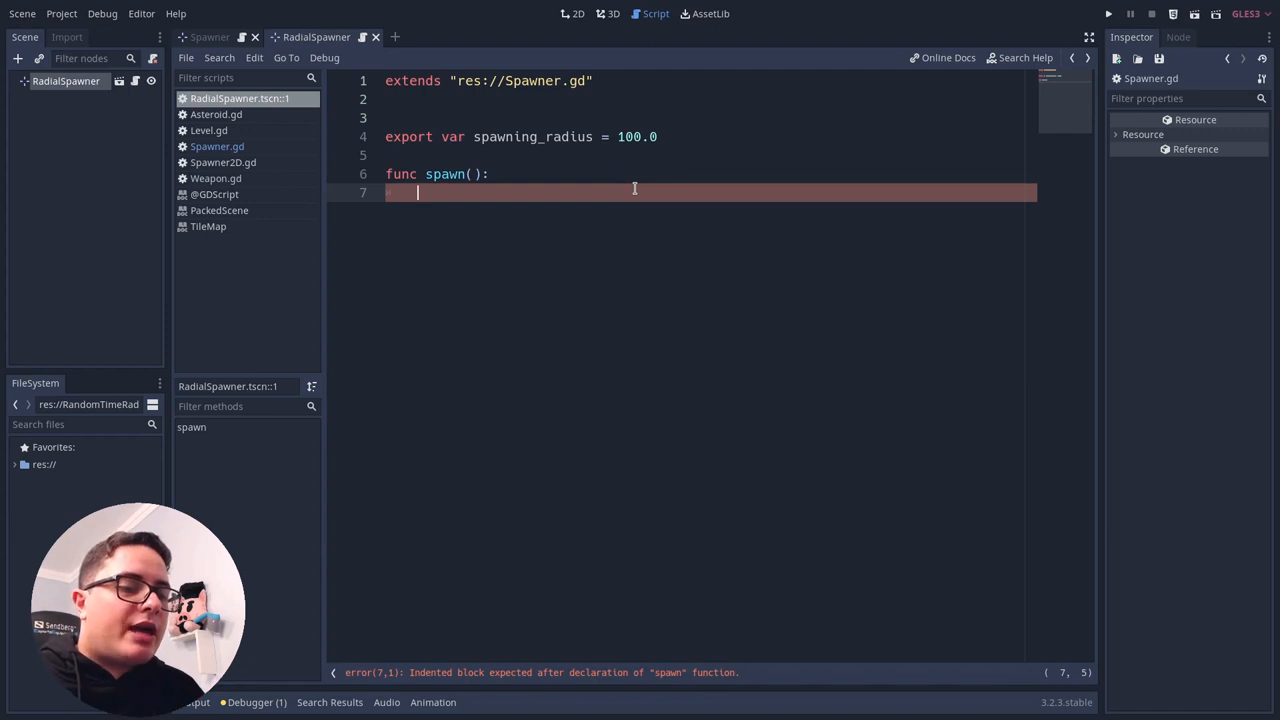
Call the parent with .spawn() as the first line of the override.
type(".")
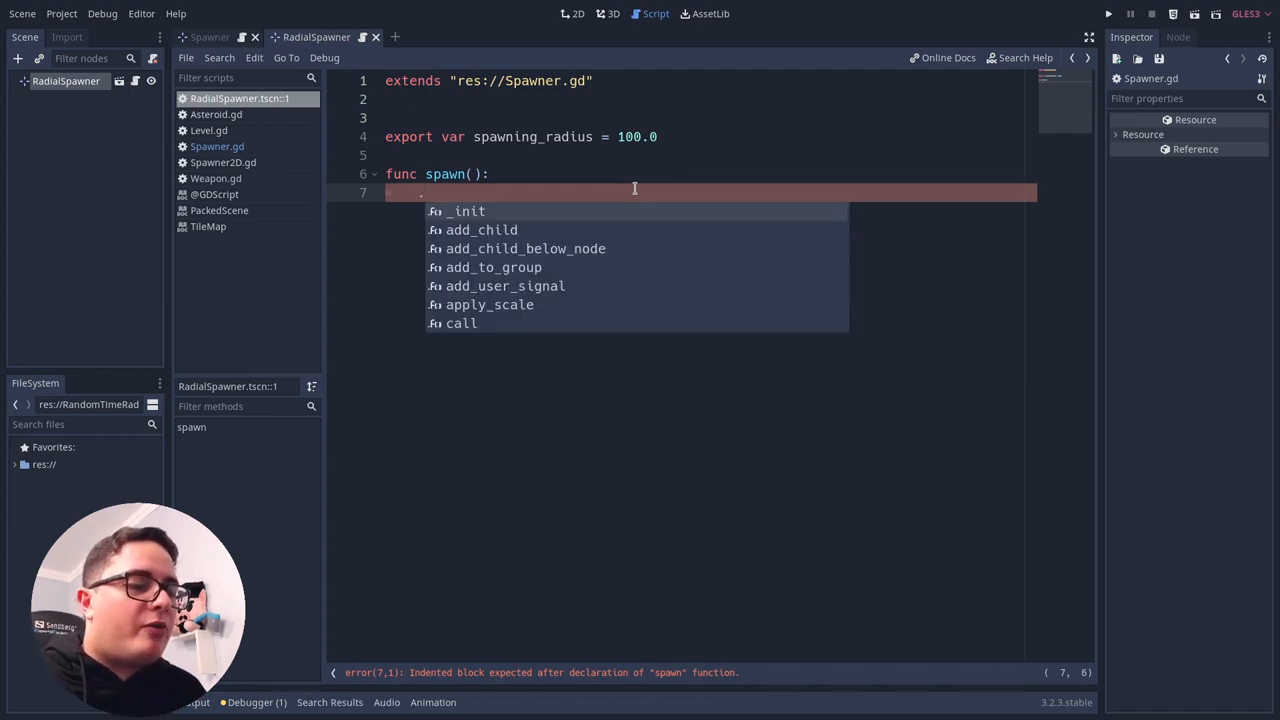
type("spawn")
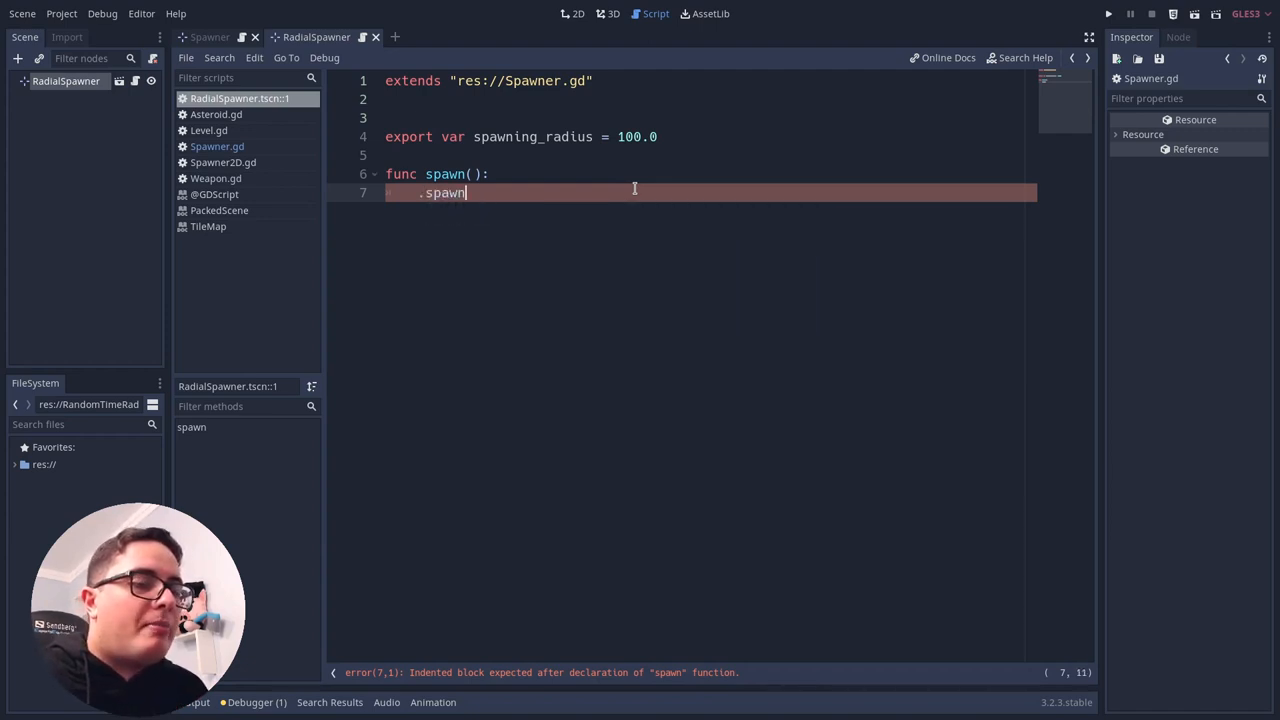
type("()")
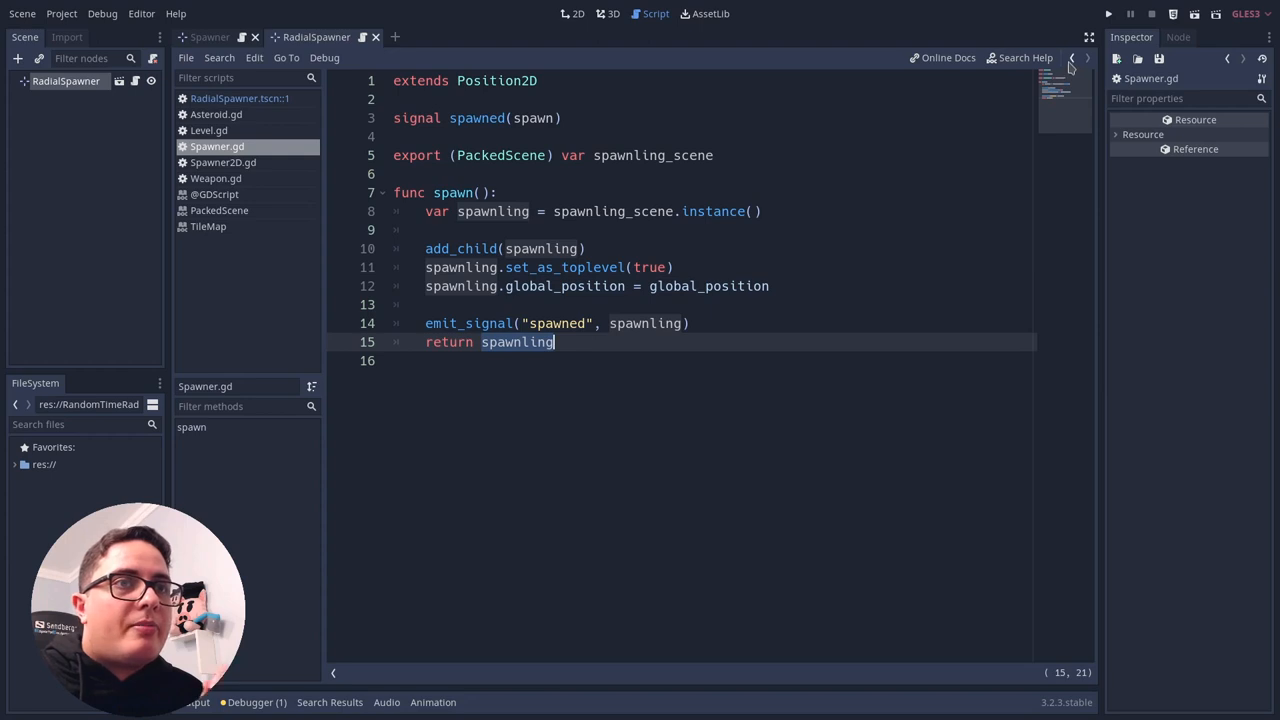
left_click(240, 98)
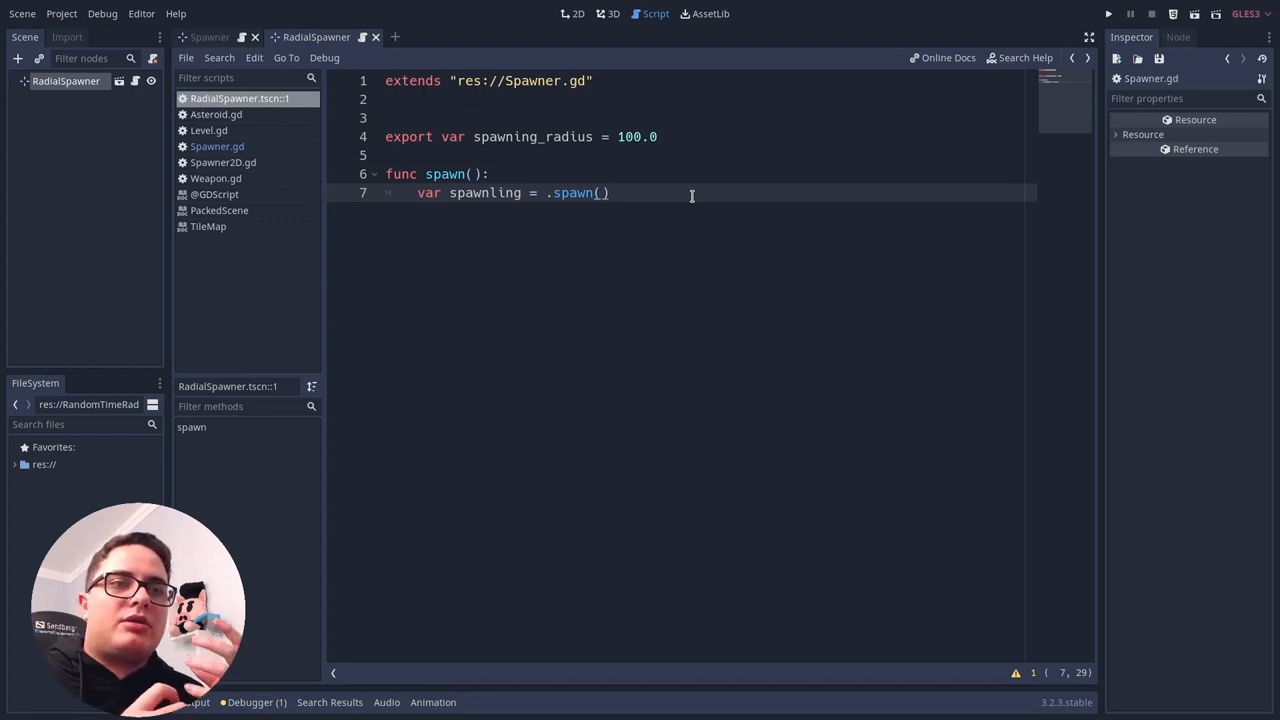
key("enter")
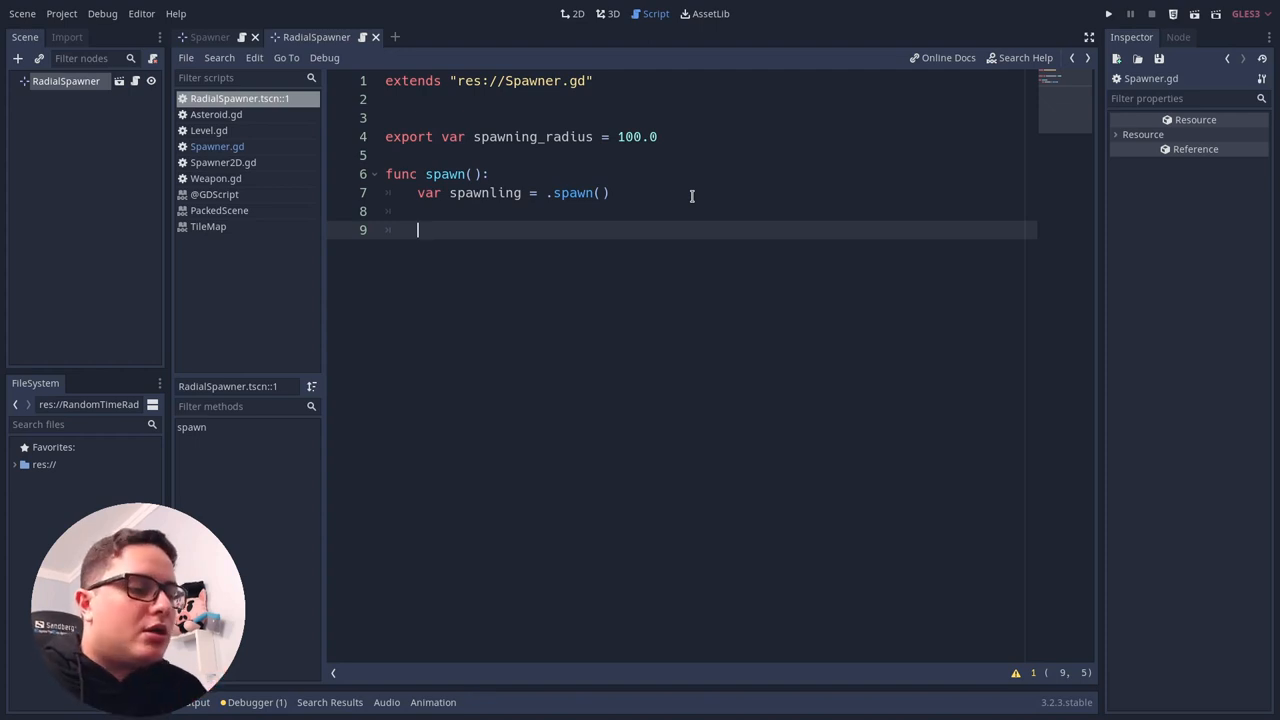
Write var radial_offset = Vector2.RIGHT.rotated(rand_range(0.0, TAU)).
type("var rad")
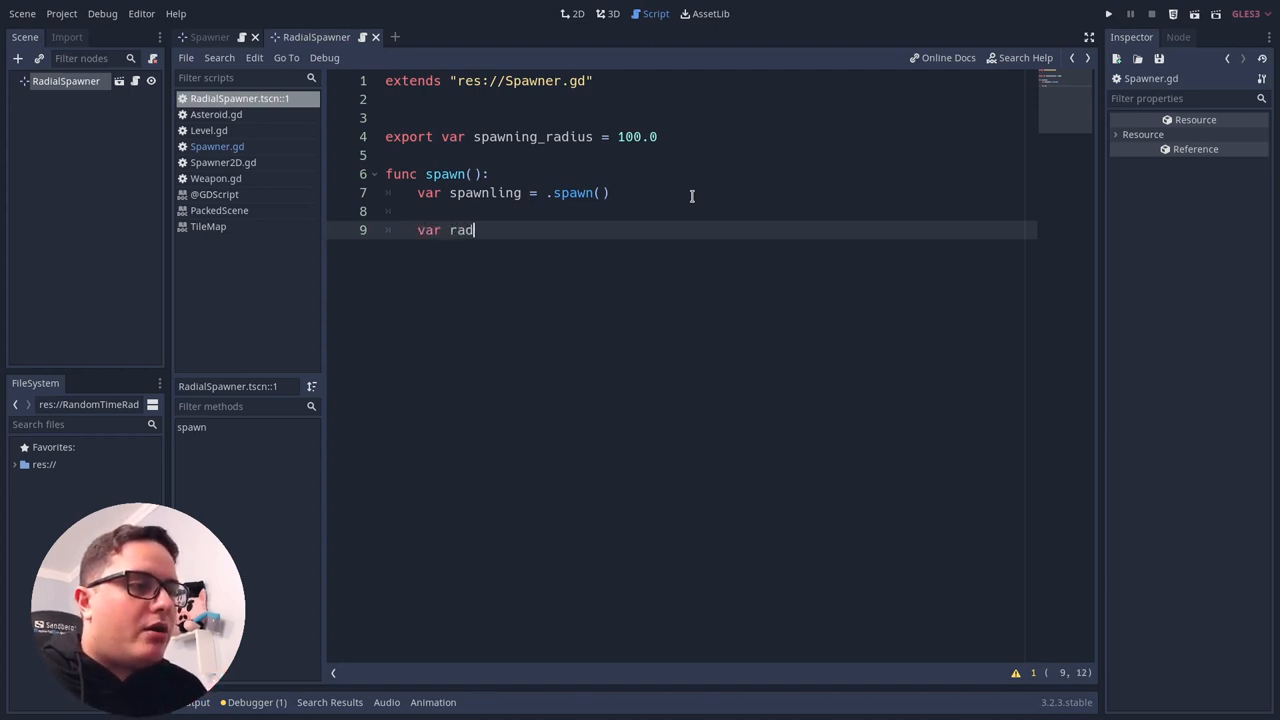
type("ial_offset =")
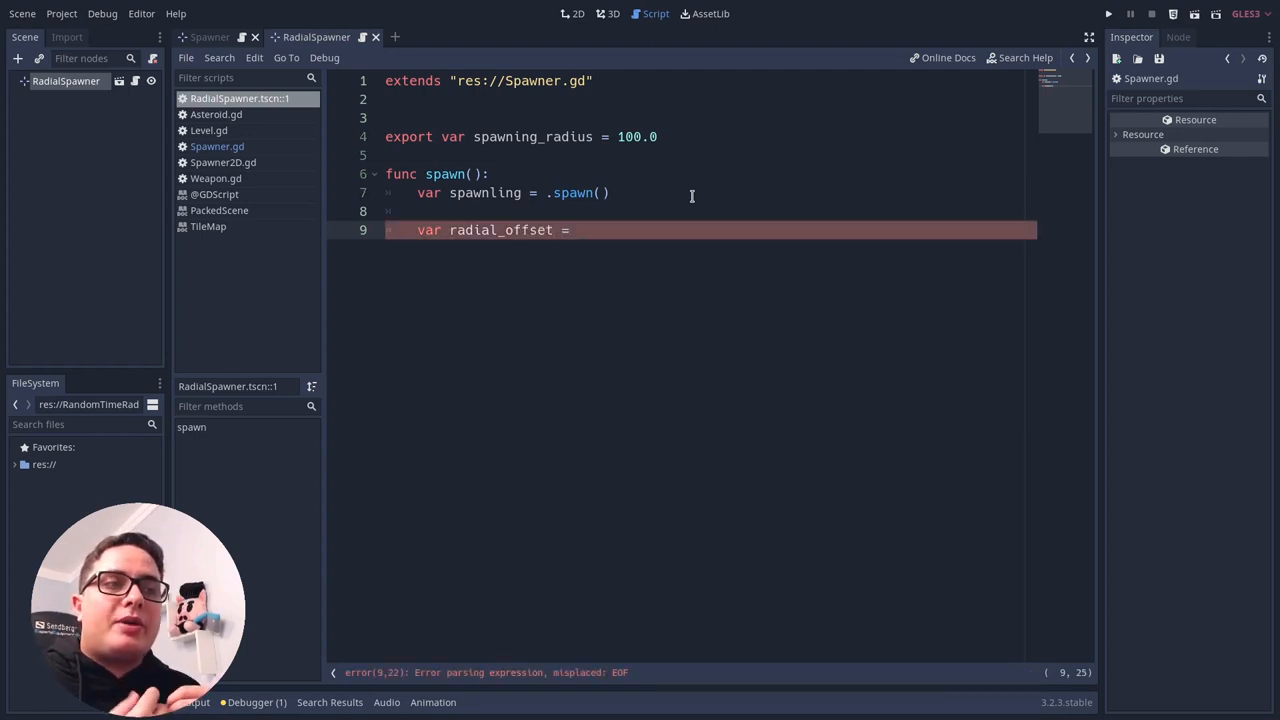
type("V")
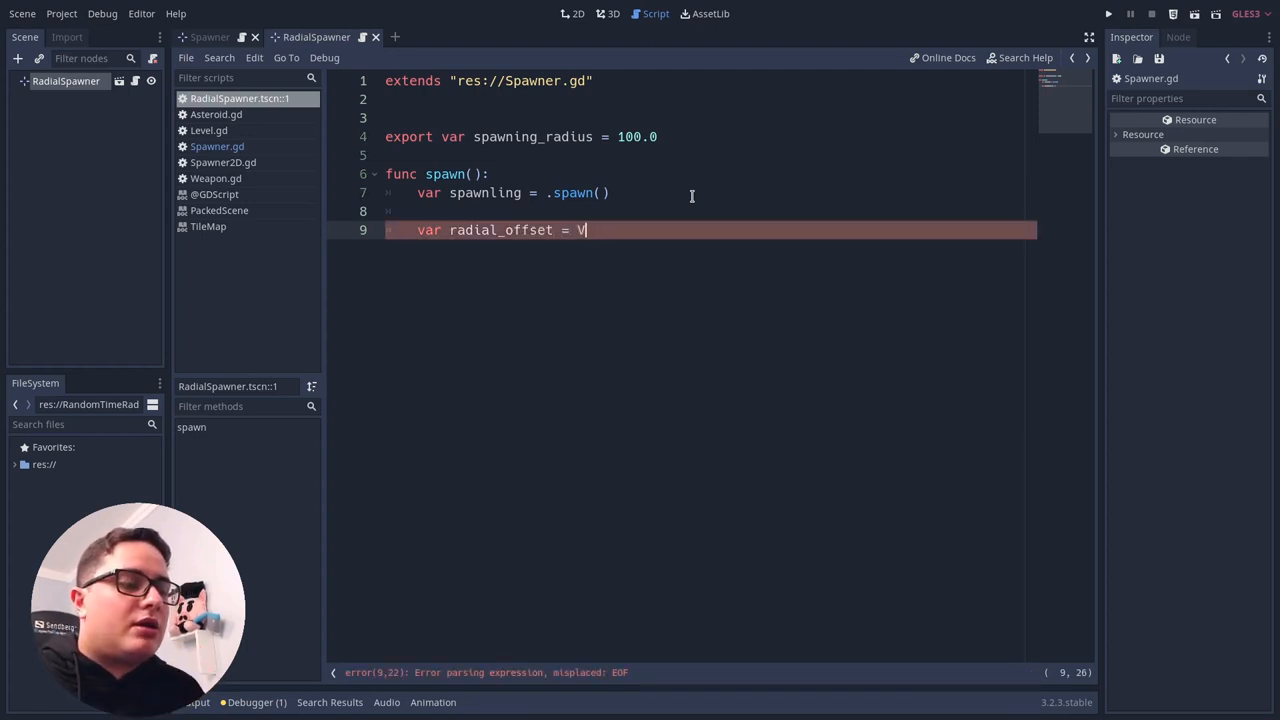
type("ector2>R")
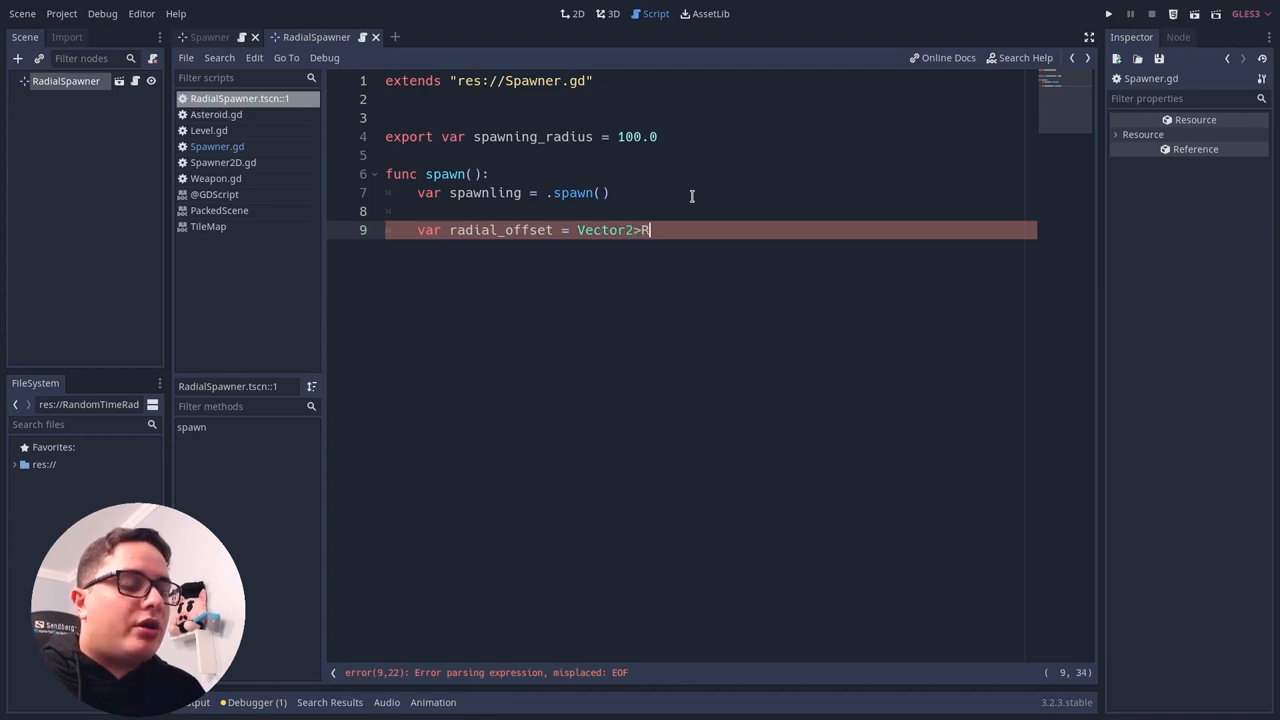
type("RIGHT")
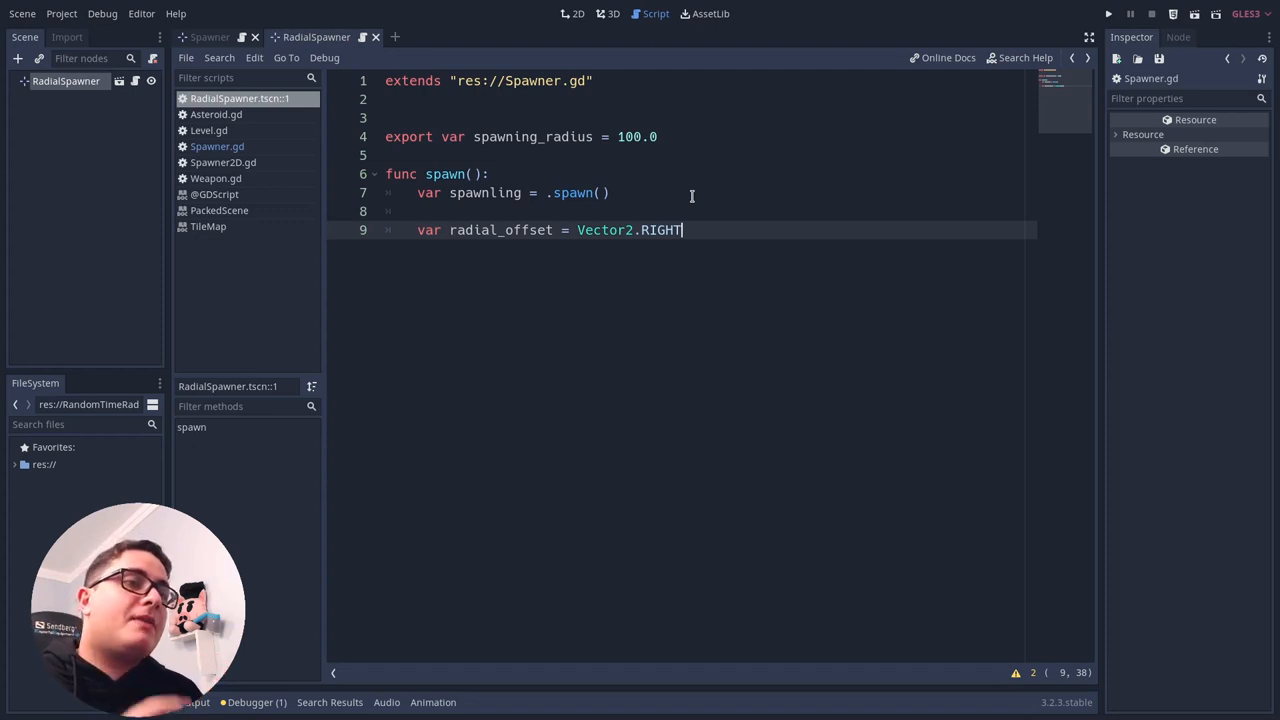
type(".rotated(")
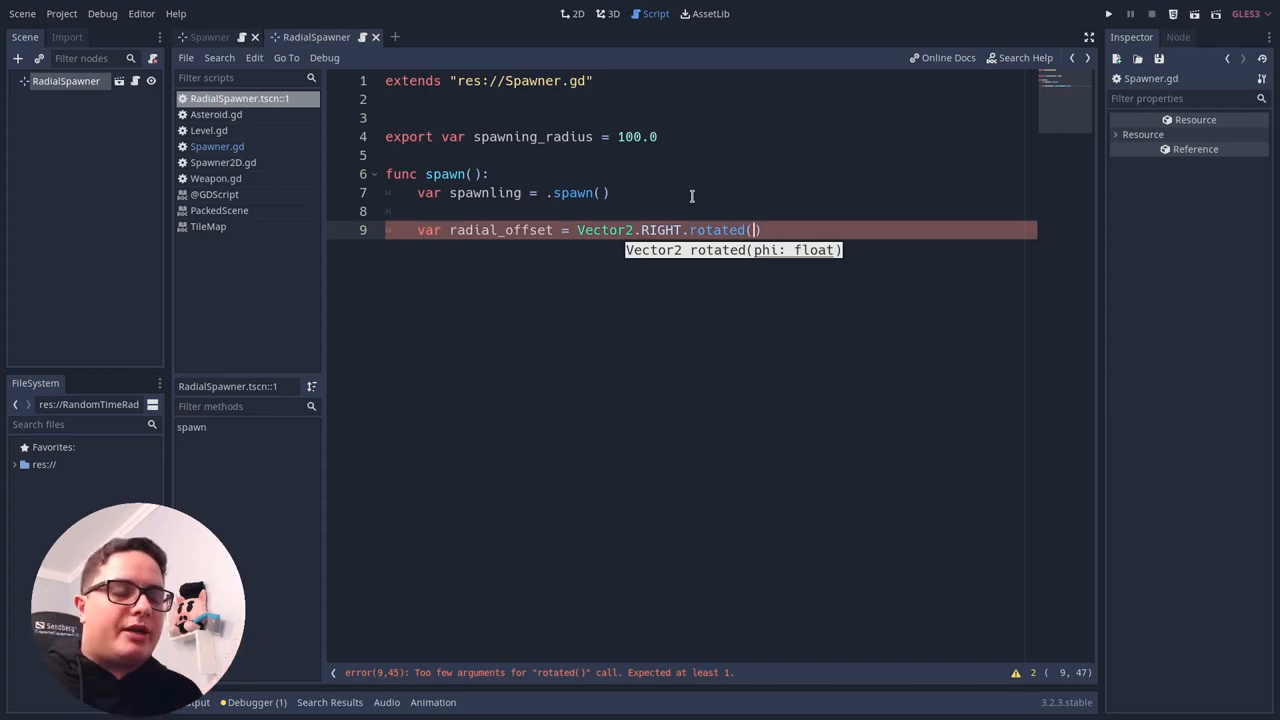
type("0.0,")
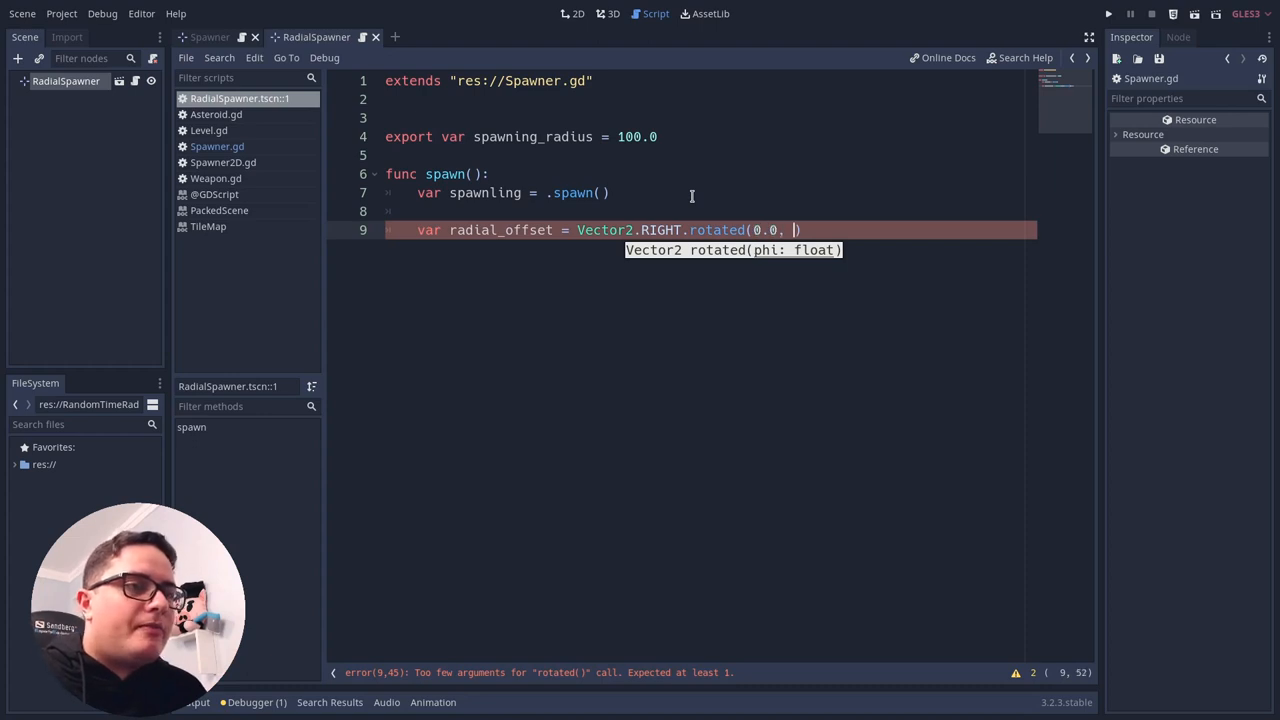
type("TAU")
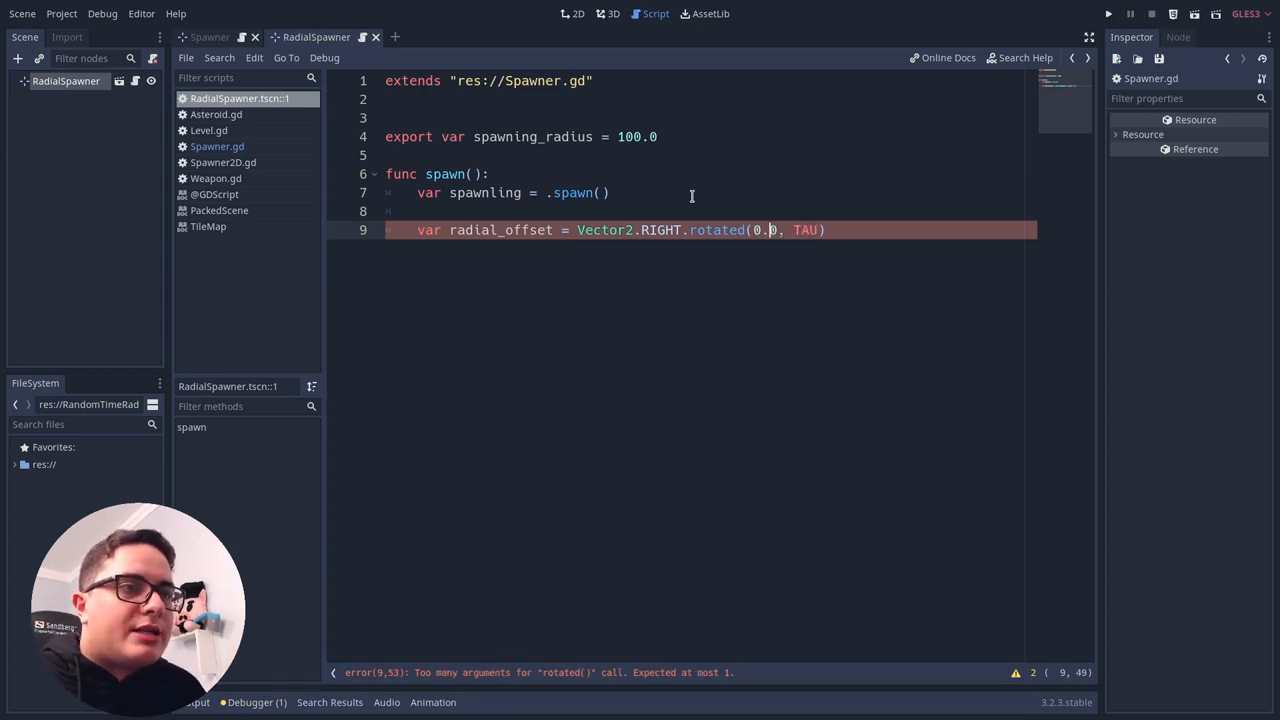
type("range")
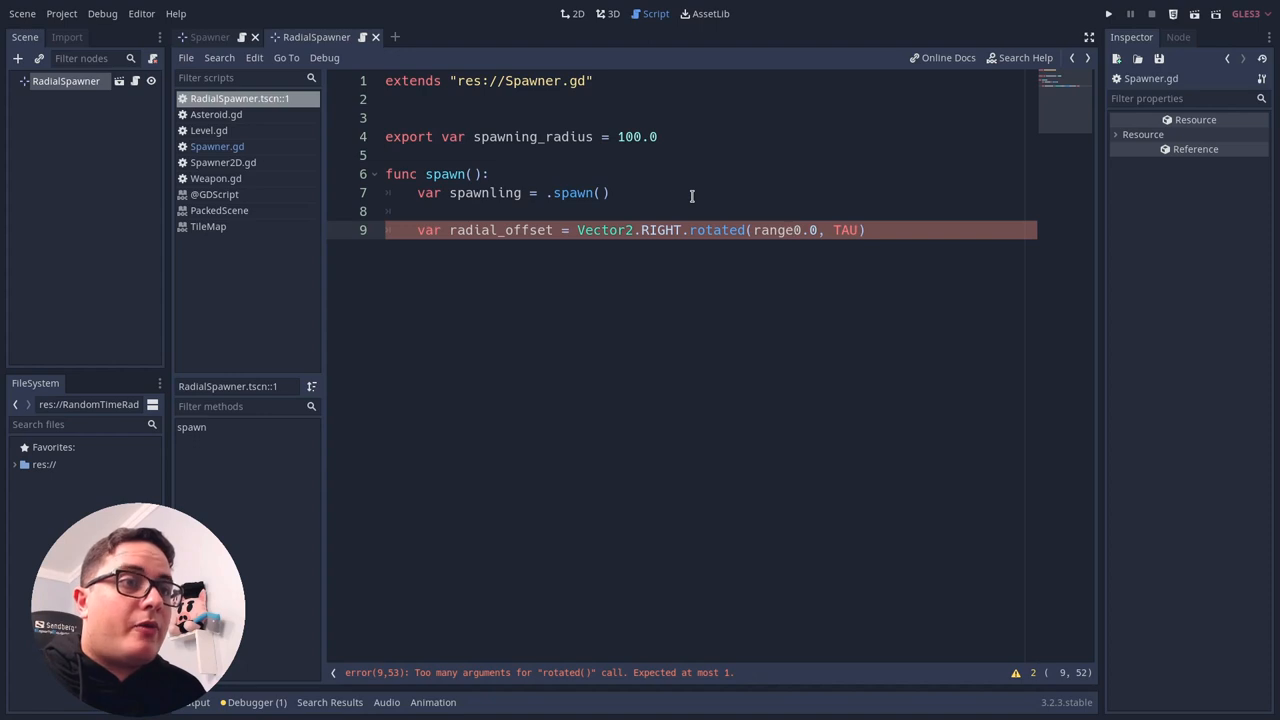
type("rand_")
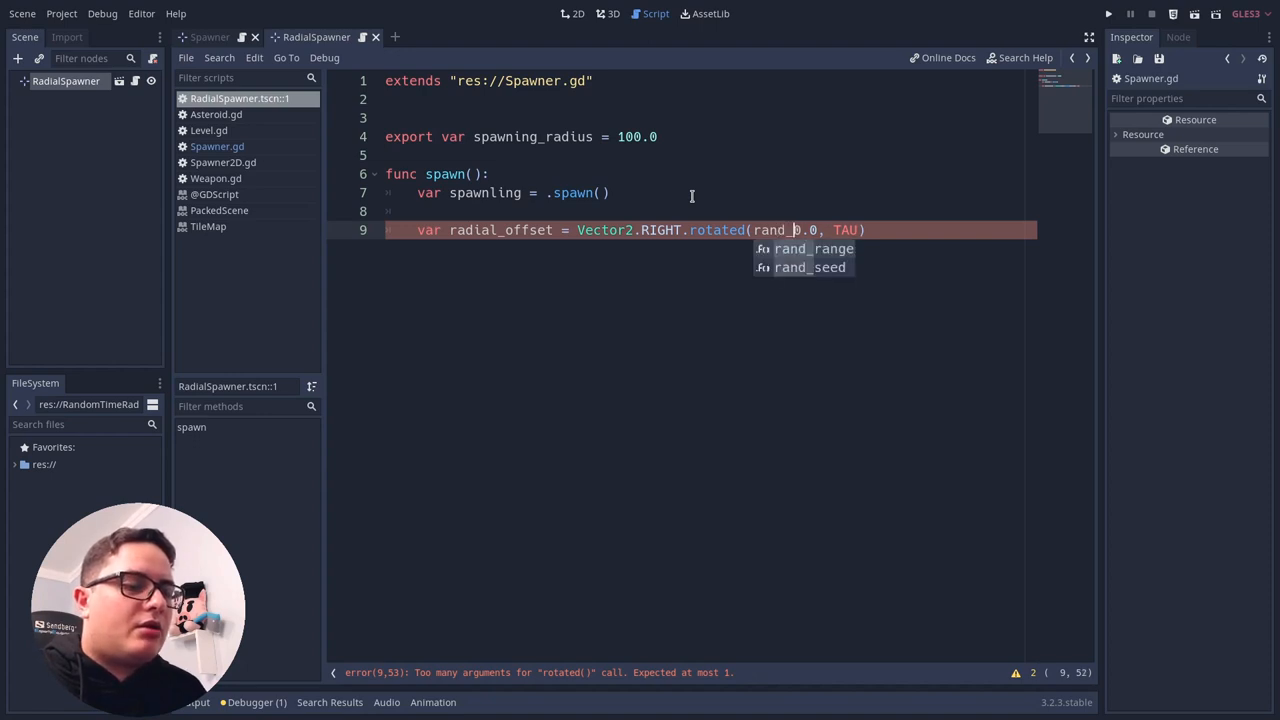
left_click(812, 248)
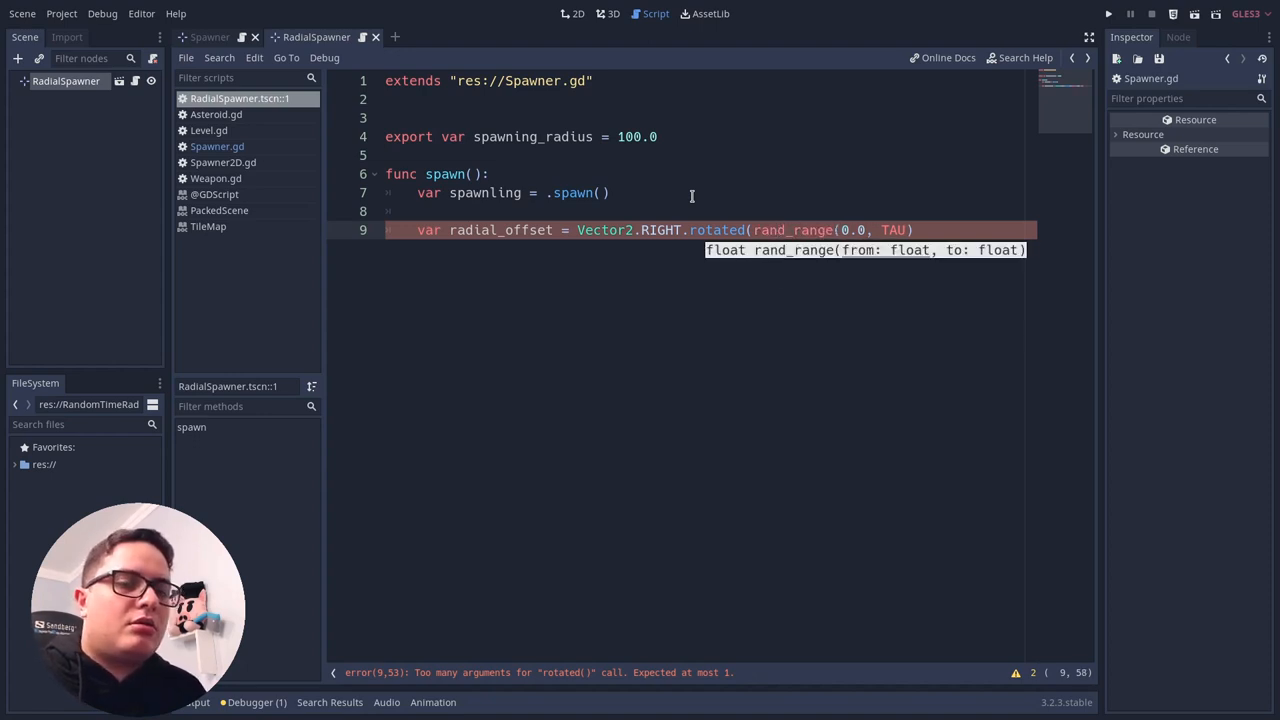
type(")")
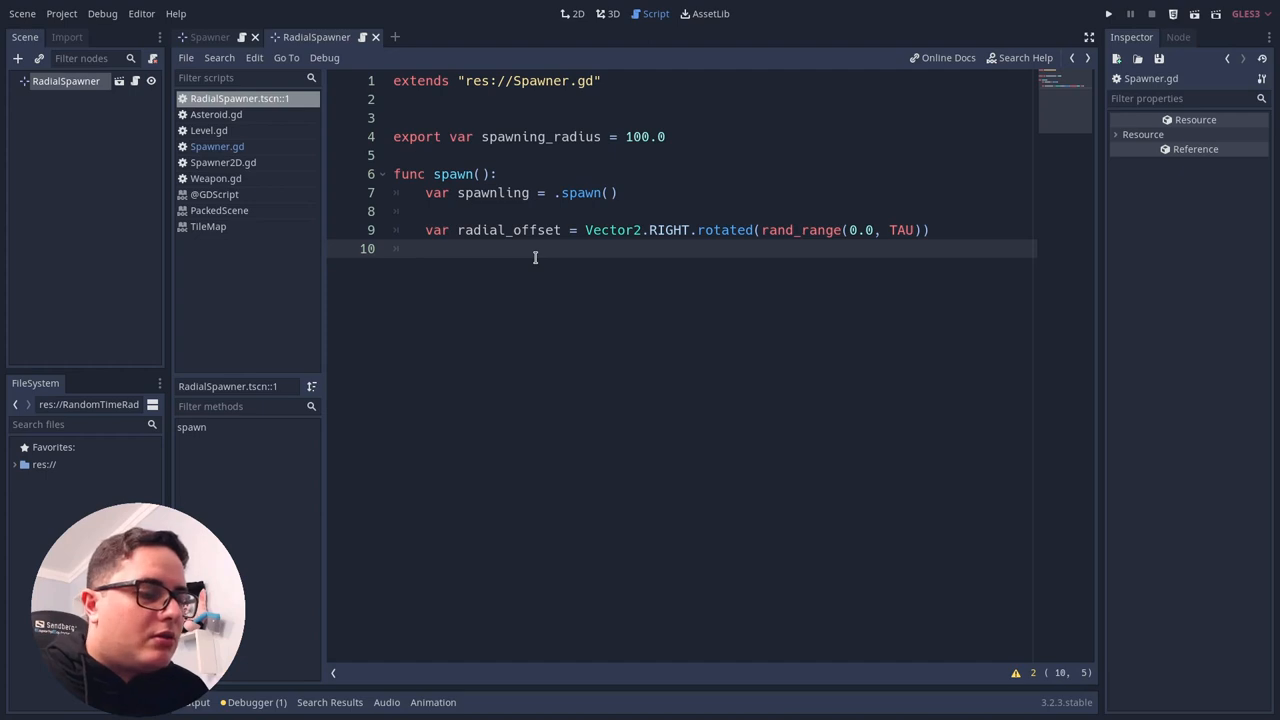
Write radial_offset *= rand_range(0.0, spawning_radius).
type("radial_offset *=")
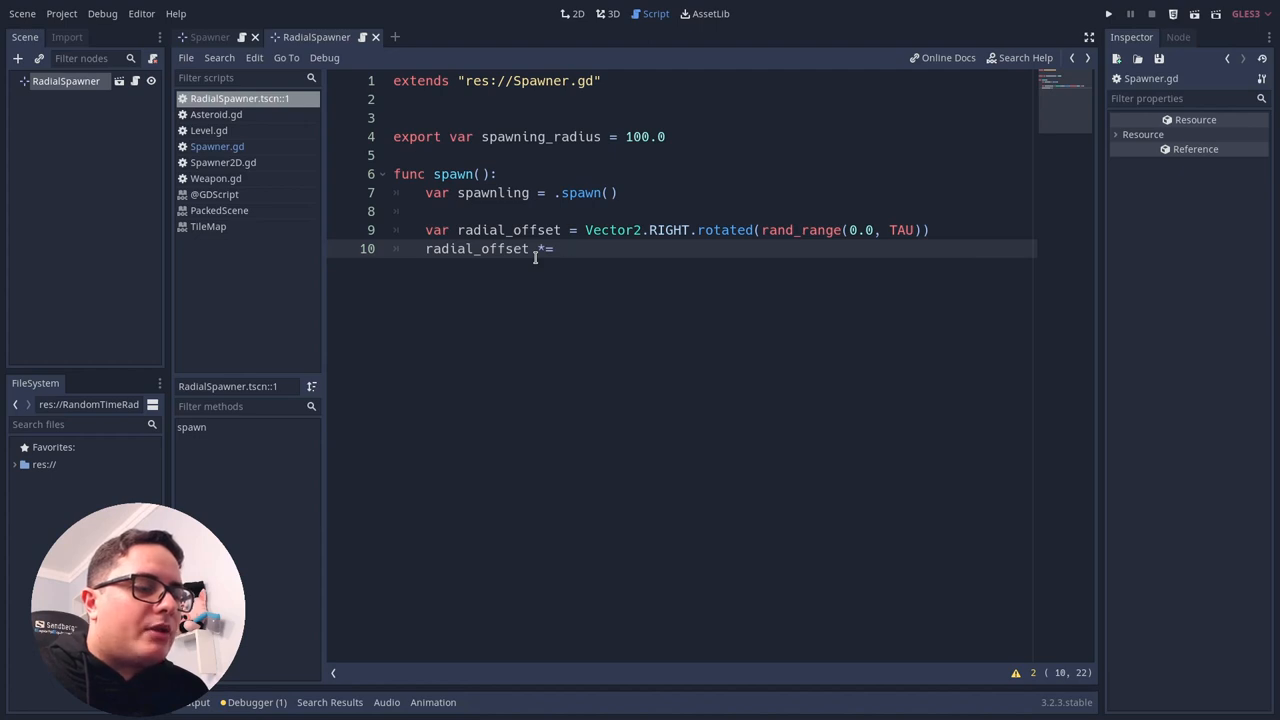
type("rand_range()")
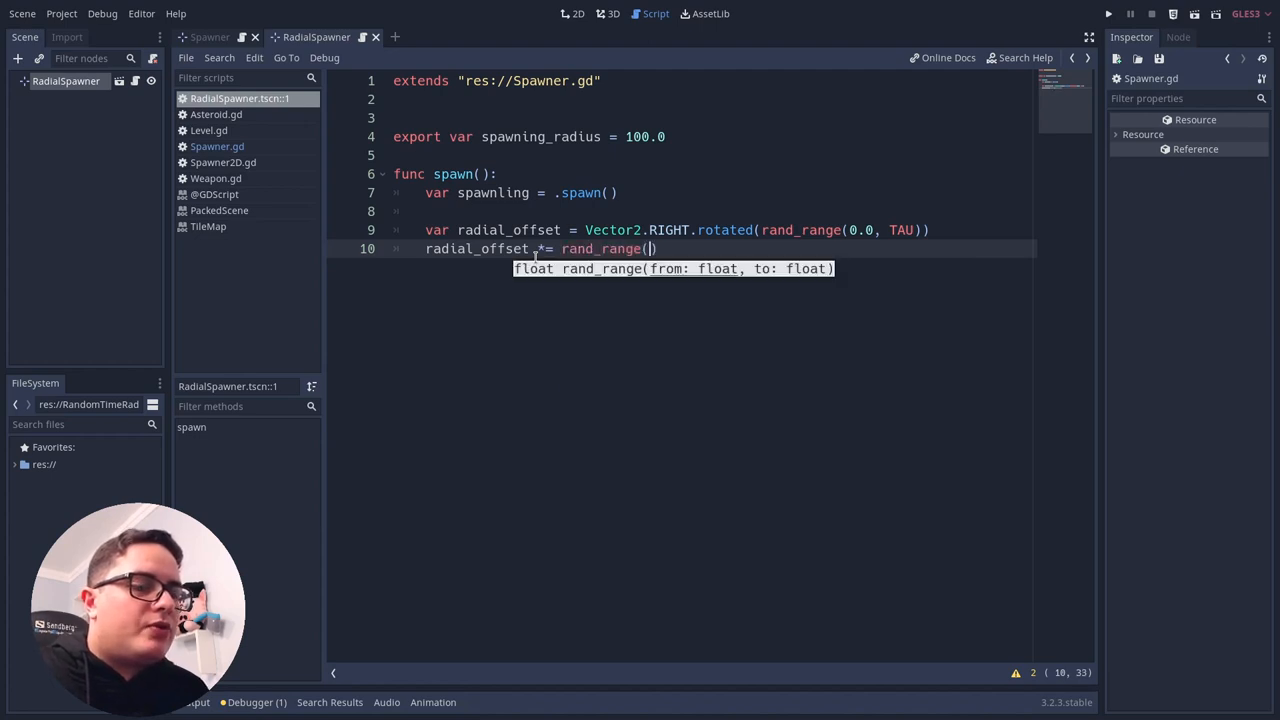
type("0.0,")
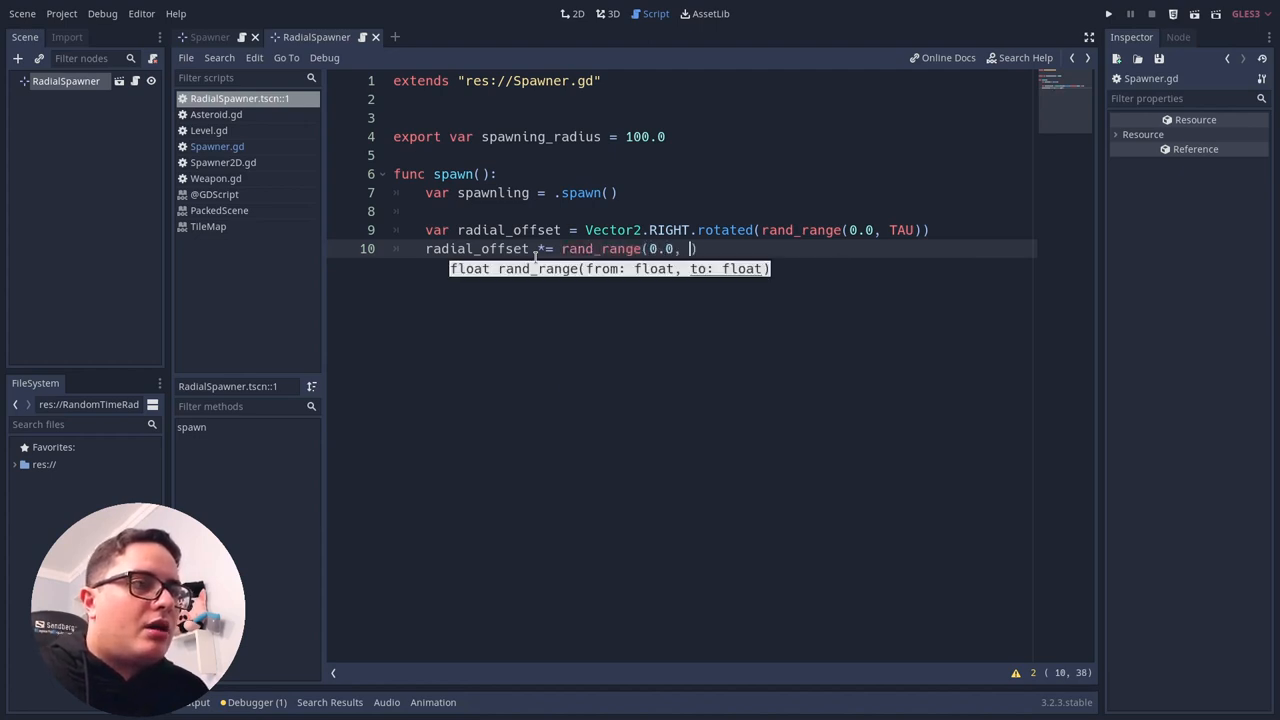
type("spawning_radius")
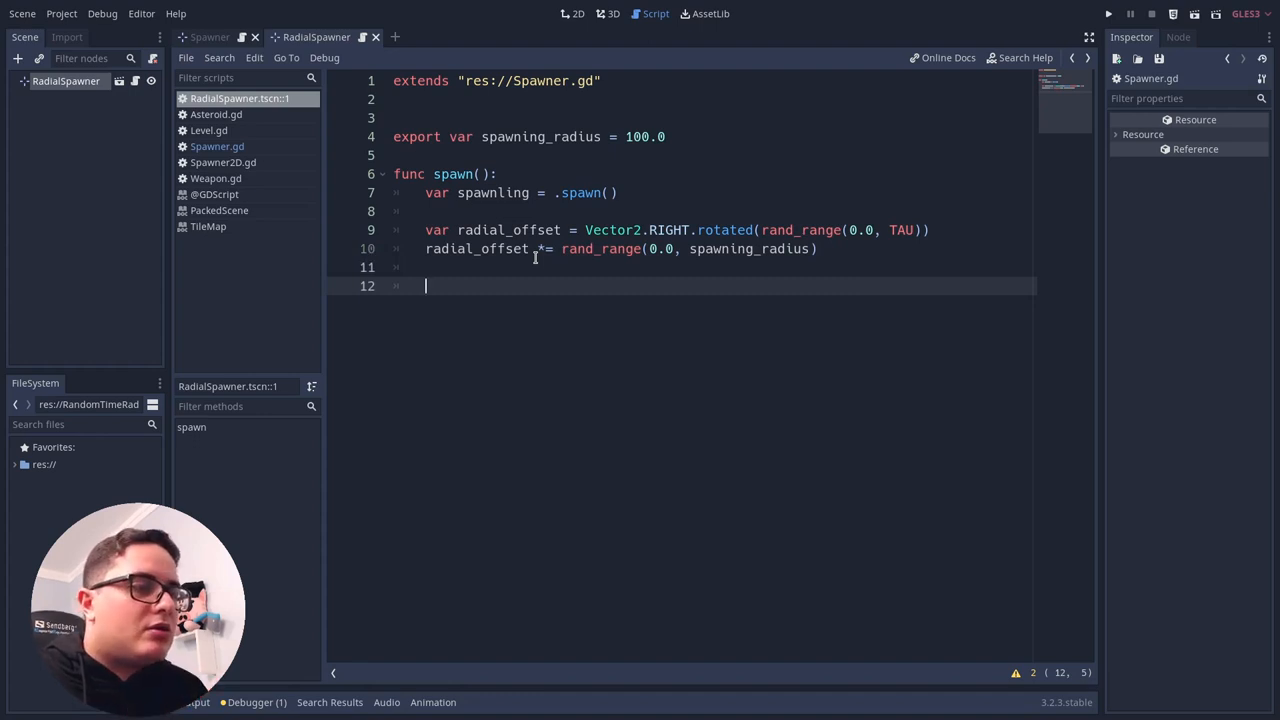
Write spawnling.global_position += radial_offset and return spawnling.
type("spawnling.global_position +=")
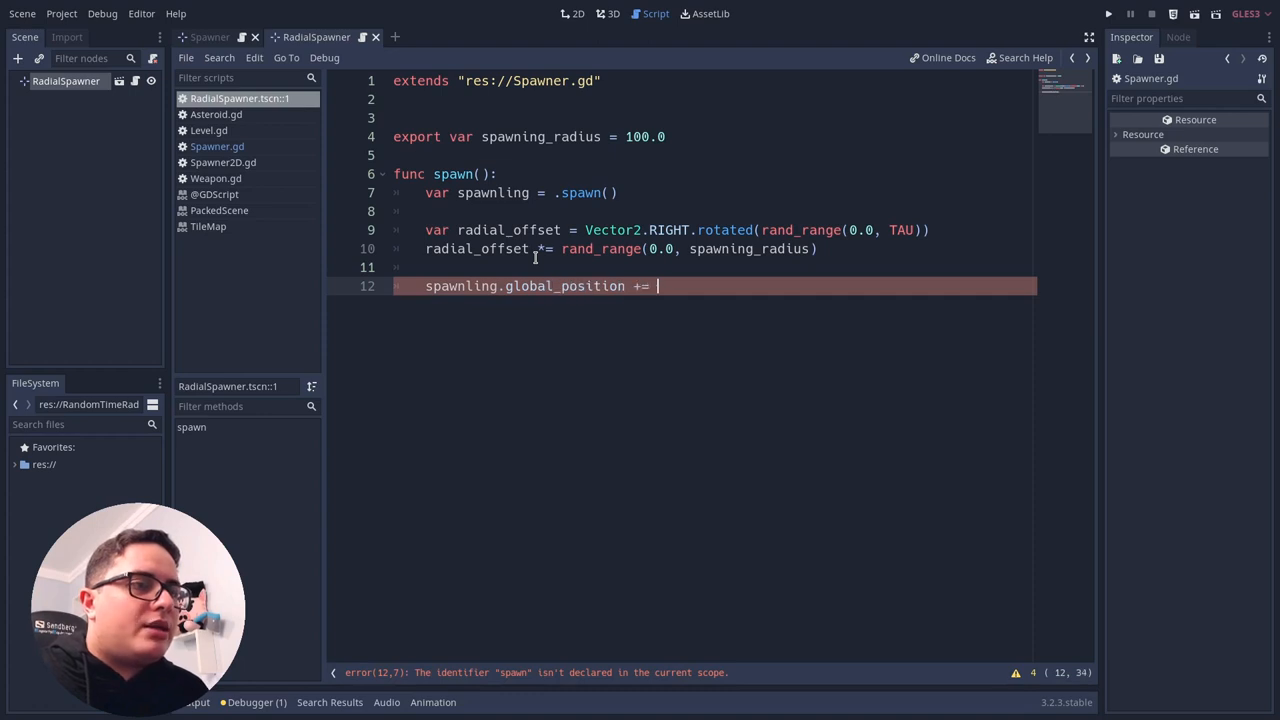
type("radial")
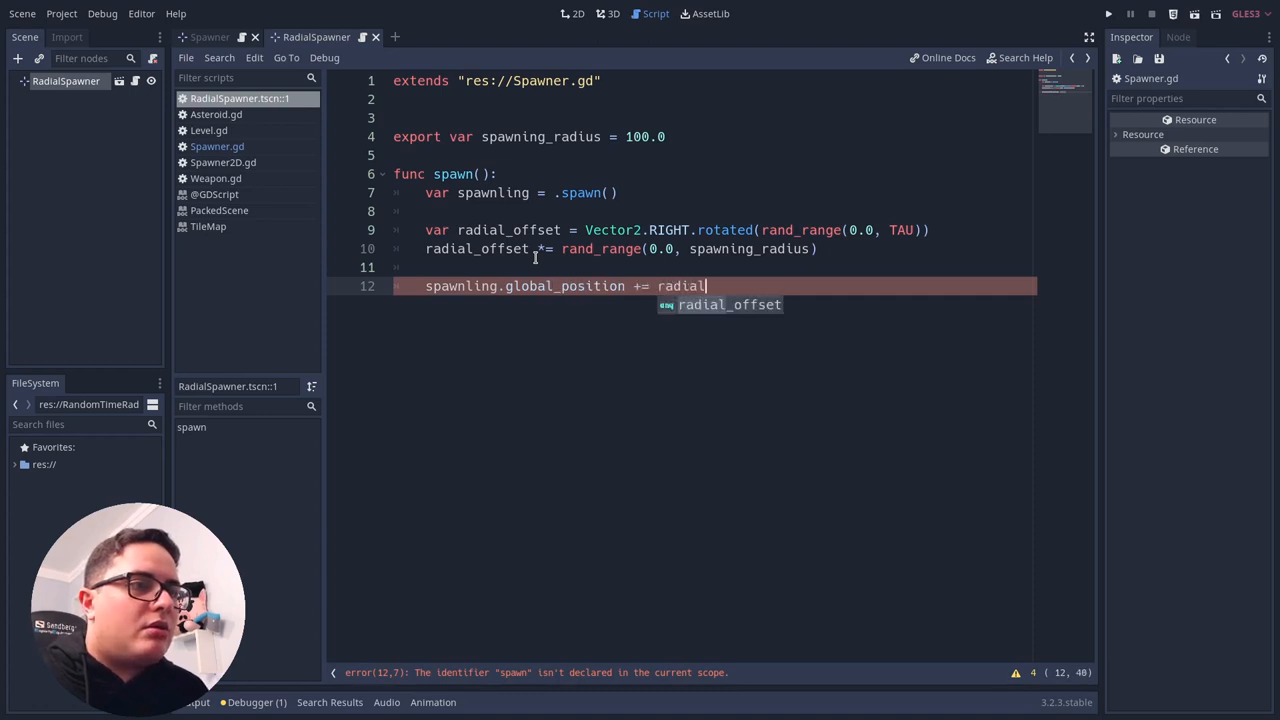
key("Enter")
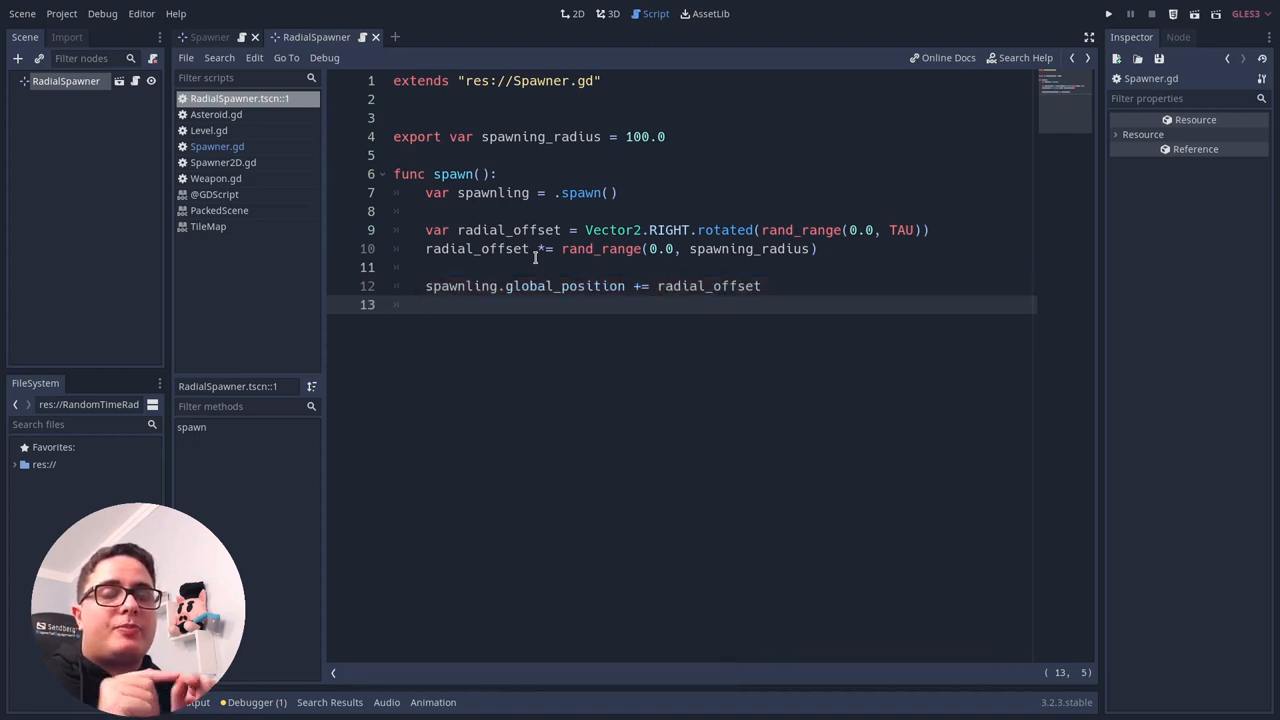
type("return spawnl")
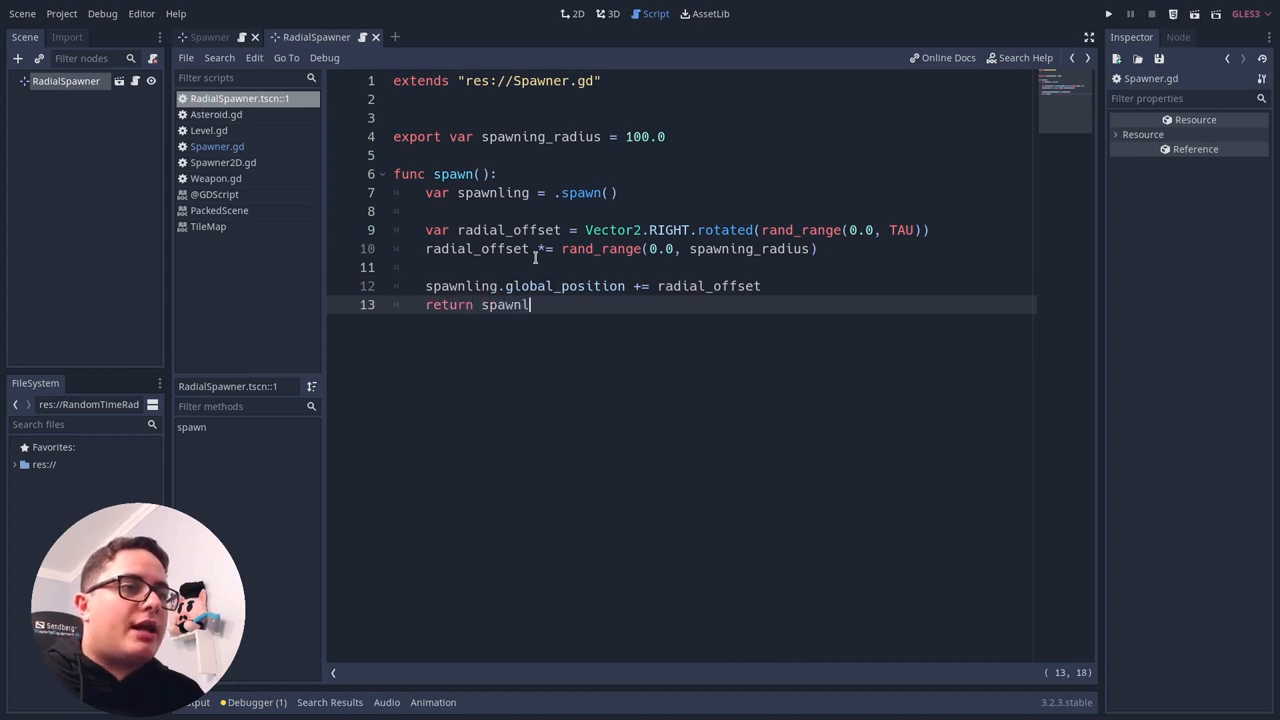
type("ing")
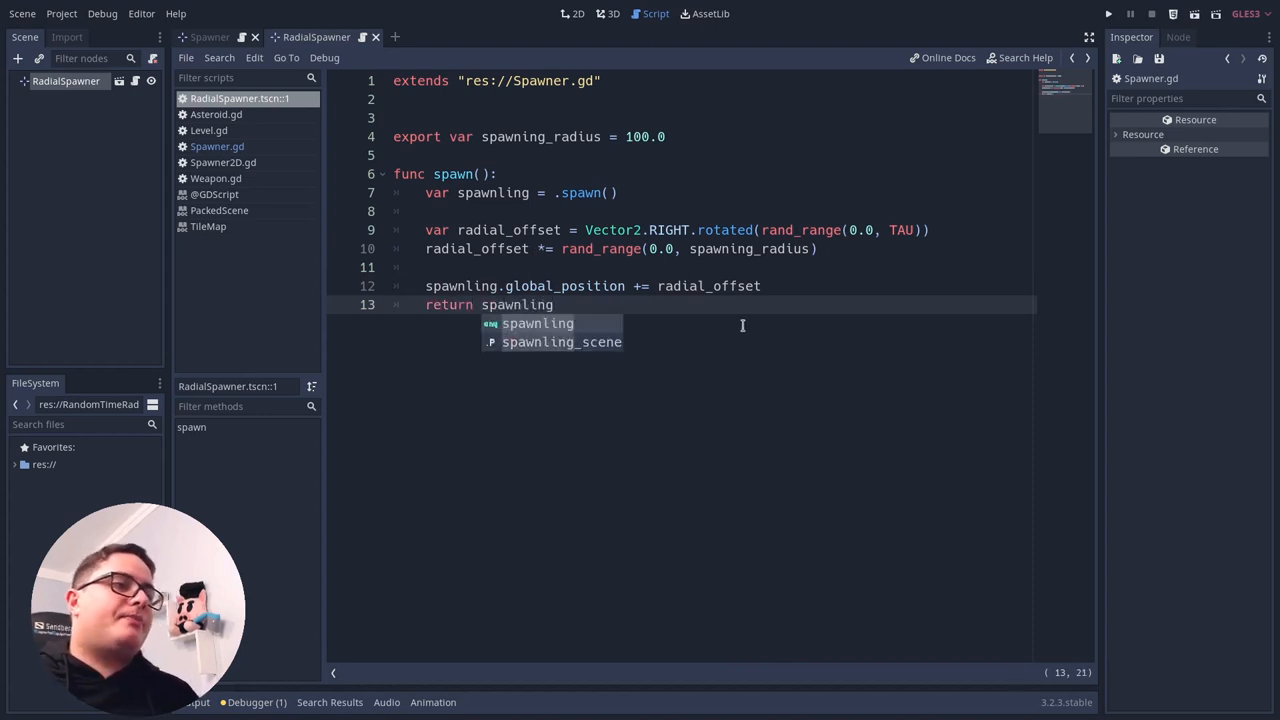
key("Escape")
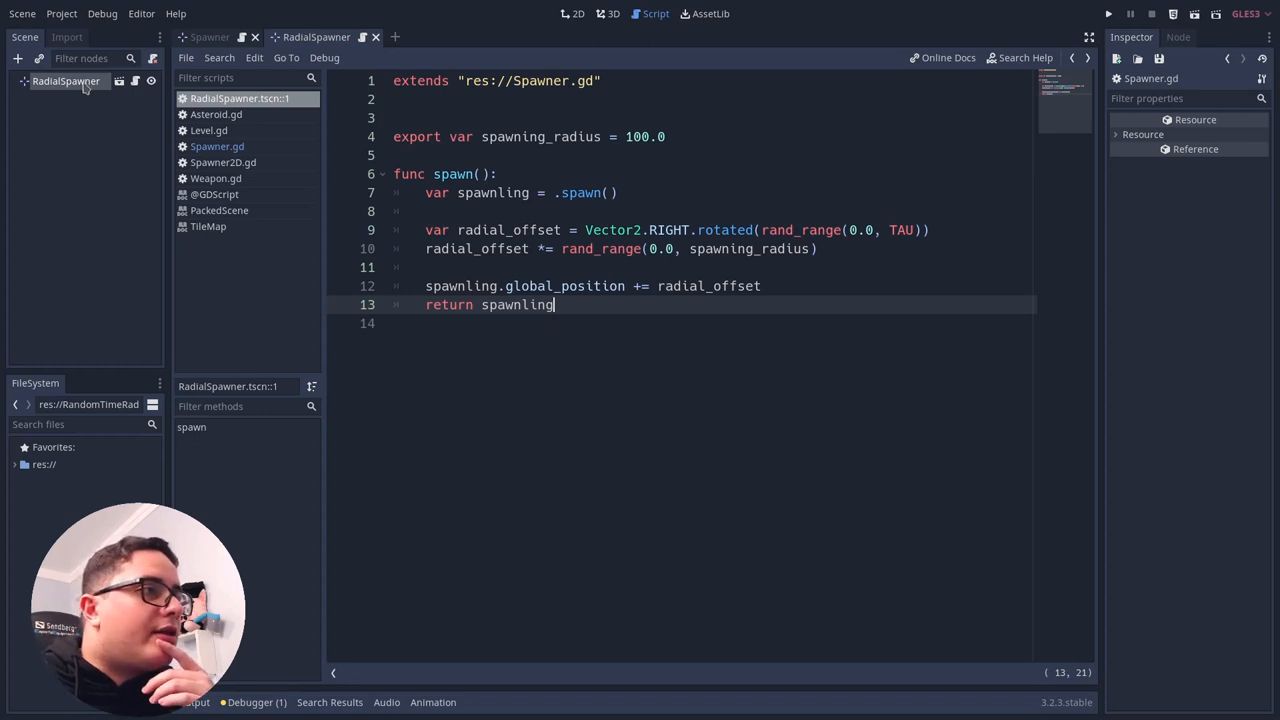
Set the RadialSpawner's Spawning Radius to 500 in the Inspector and test-run the scene.
left_click(578, 12)
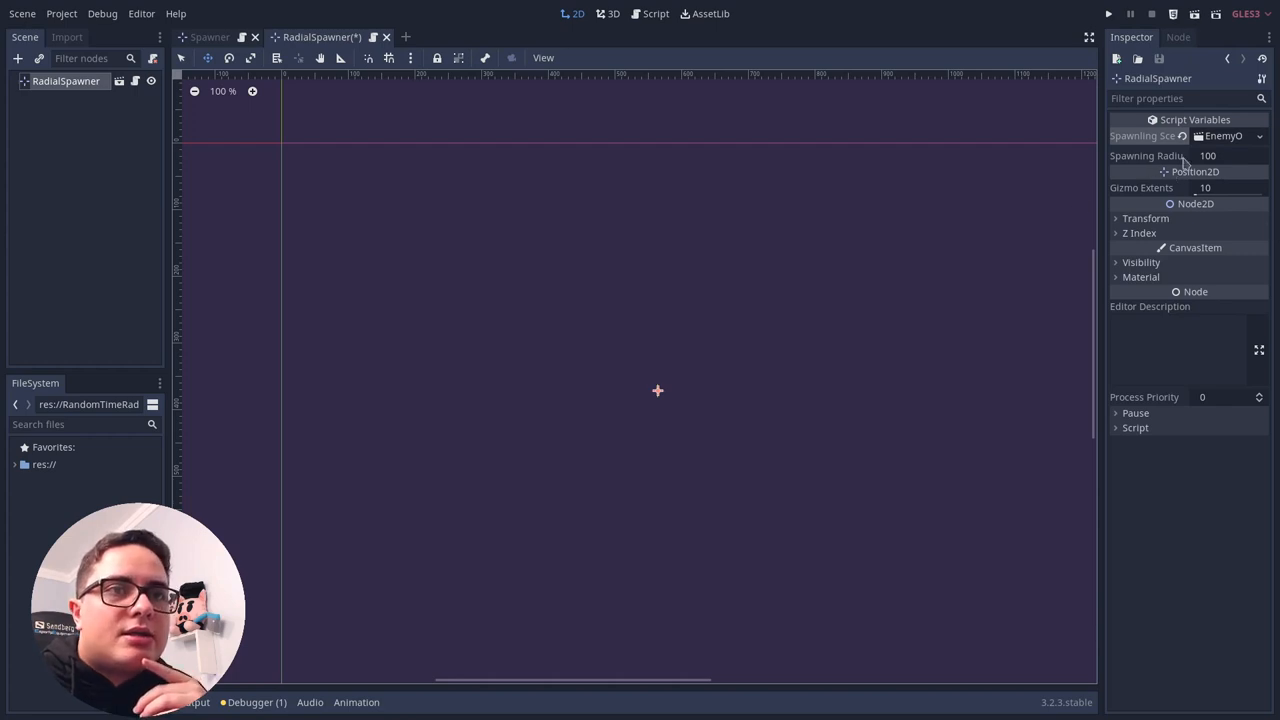
type("500")
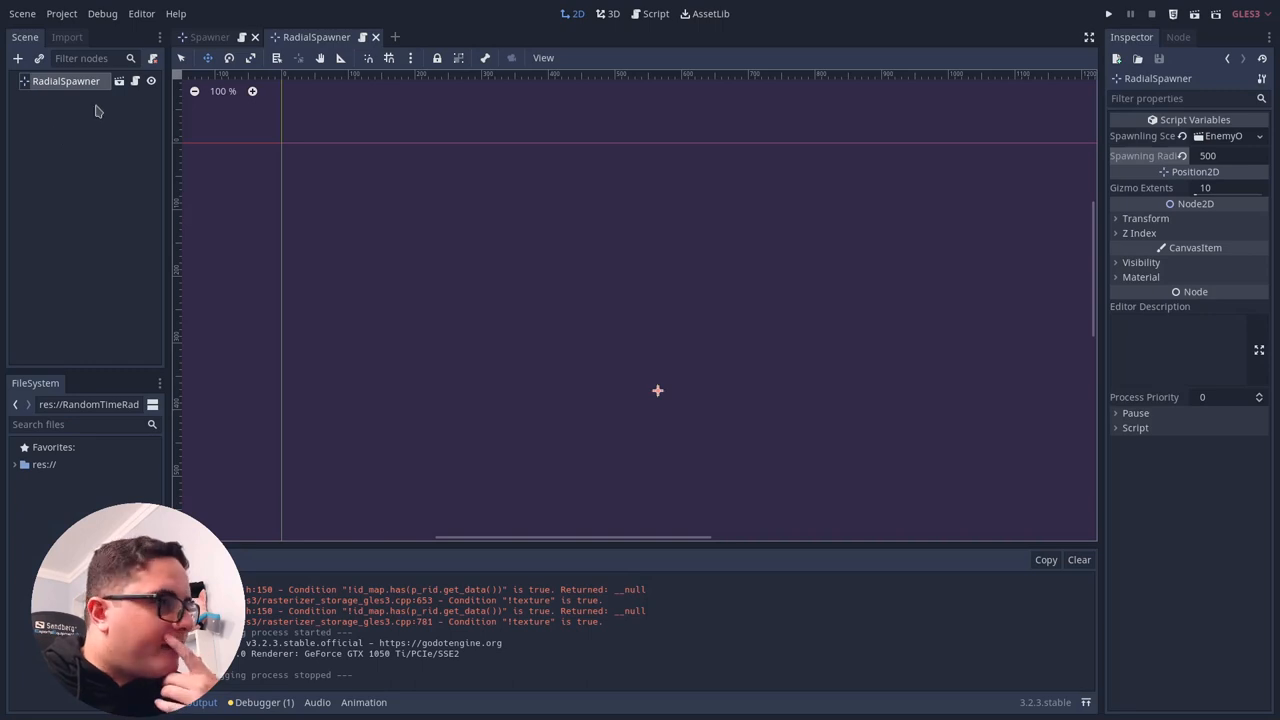
left_click(656, 12)
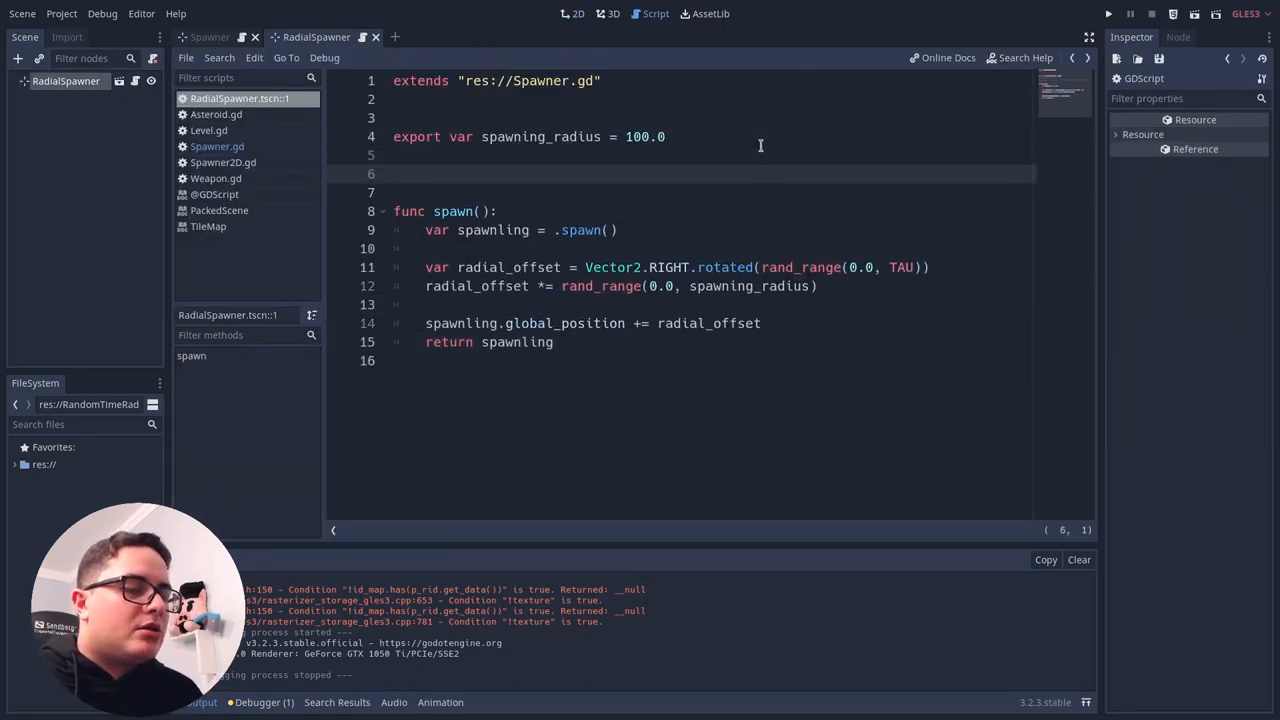
Add func _ready(): that calls spawn() above the spawn override.
type("func _r")
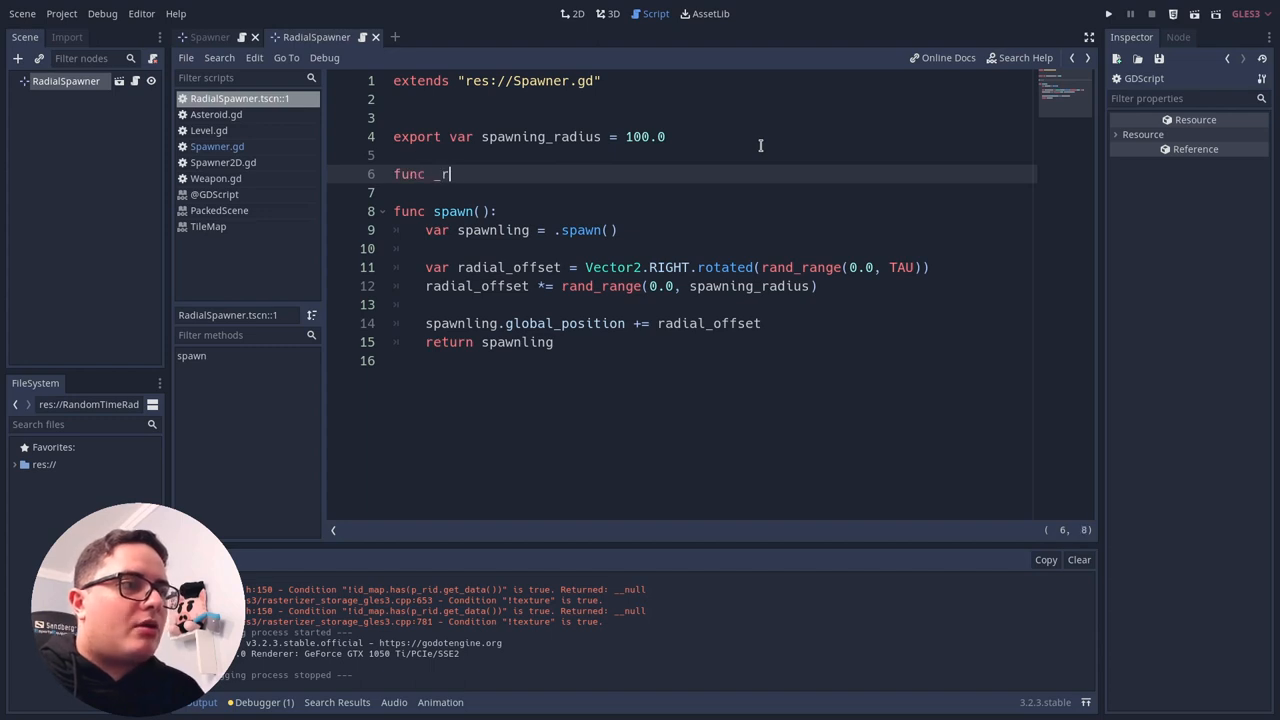
type("eady():")
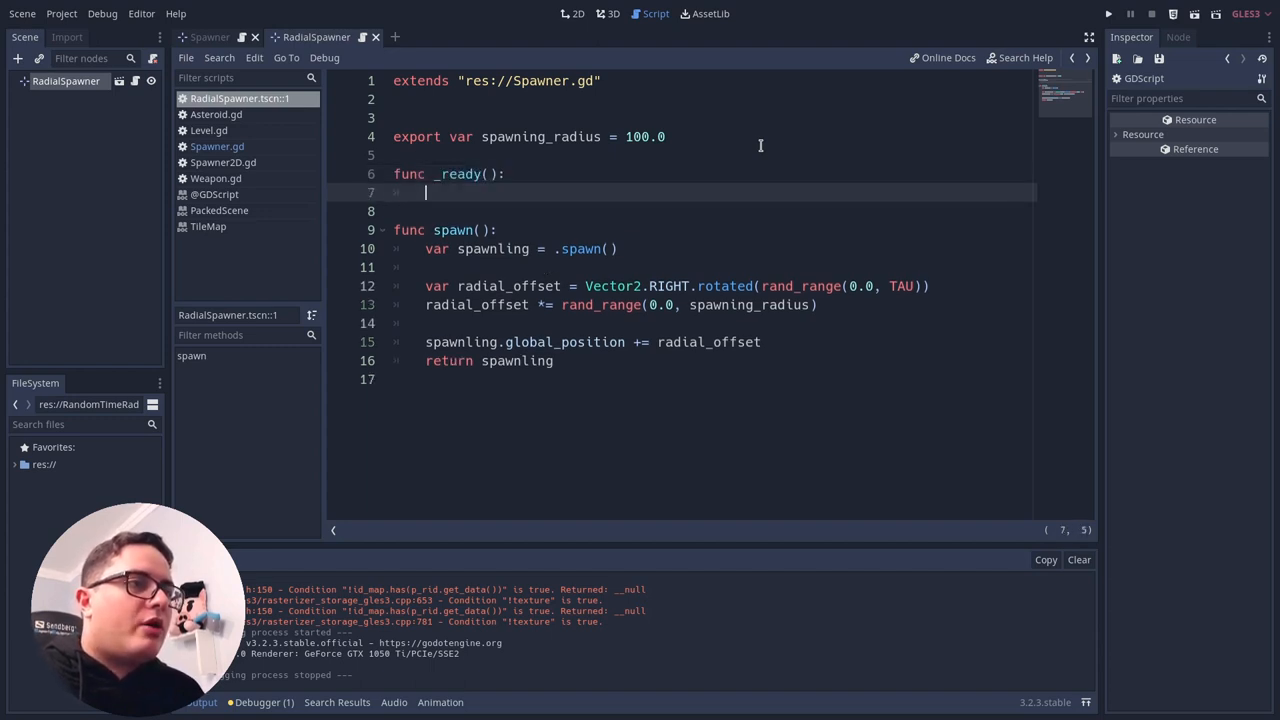
type("spawn()")
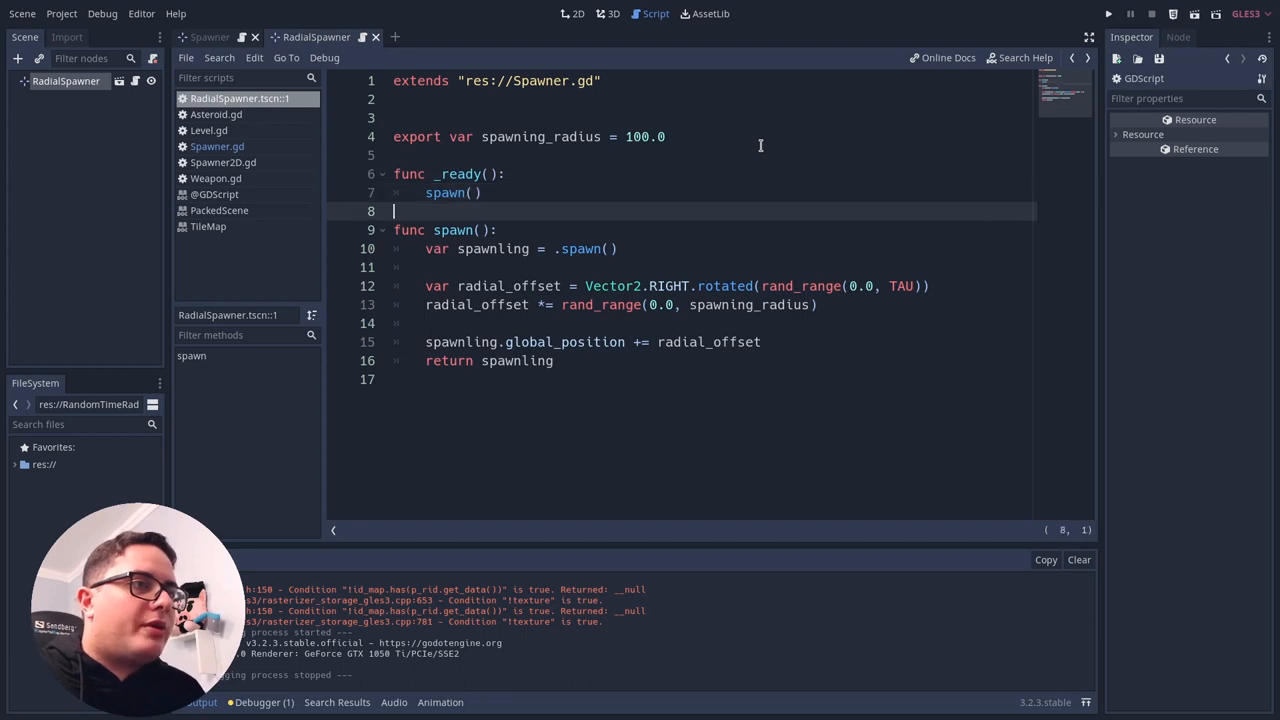